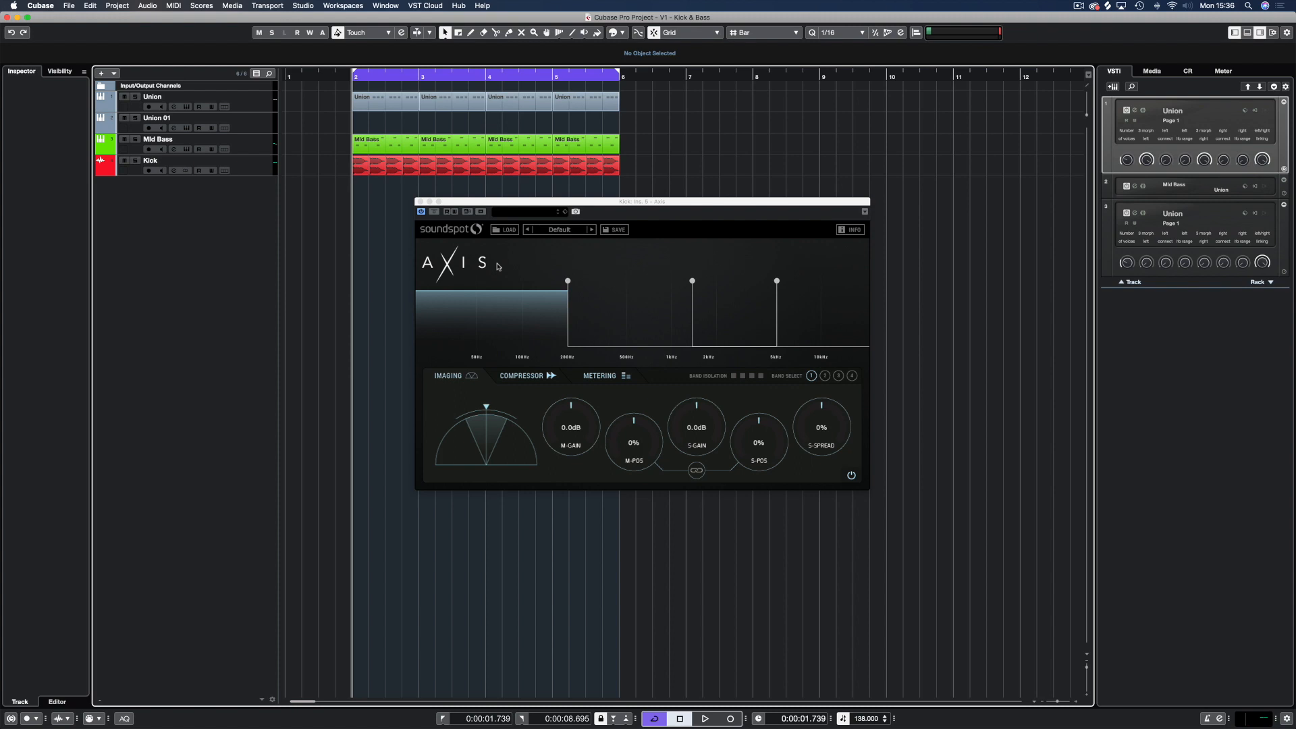
{"action": "mouse_move", "coordinate": [428, 332]}
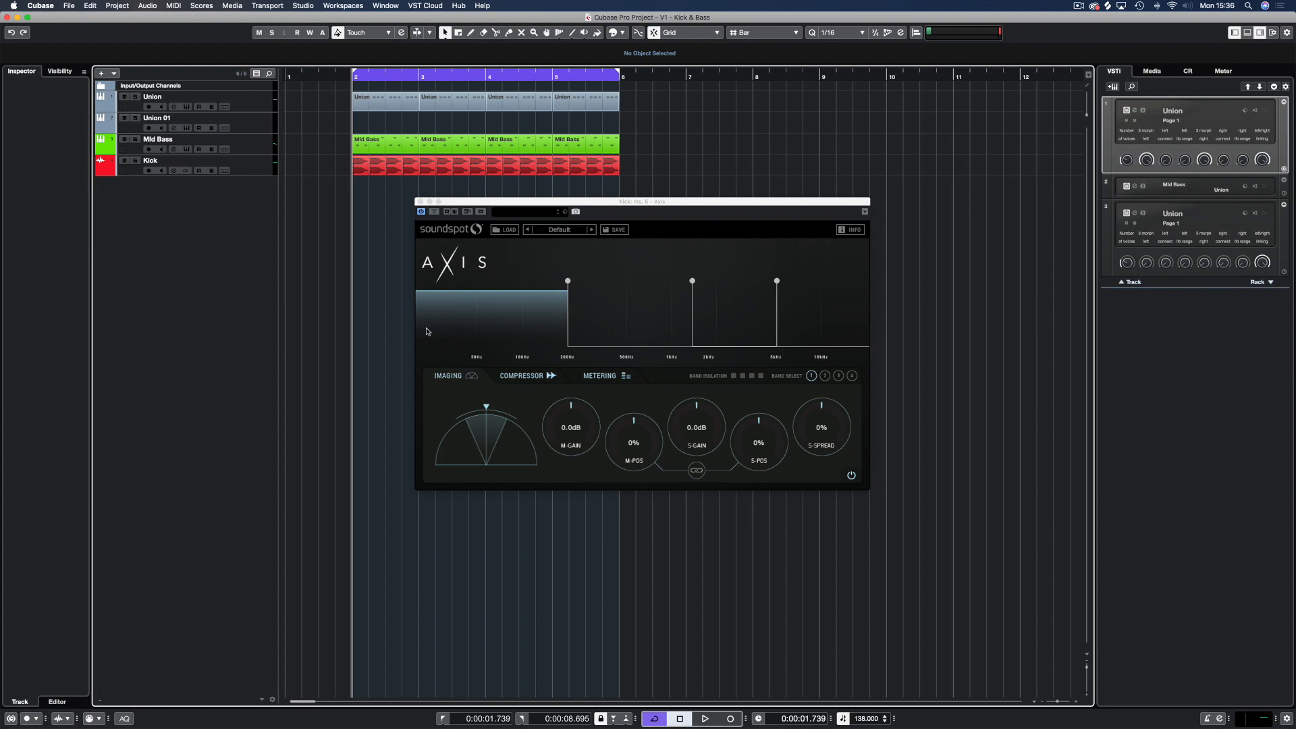
{"action": "mouse_move", "coordinate": [445, 379]}
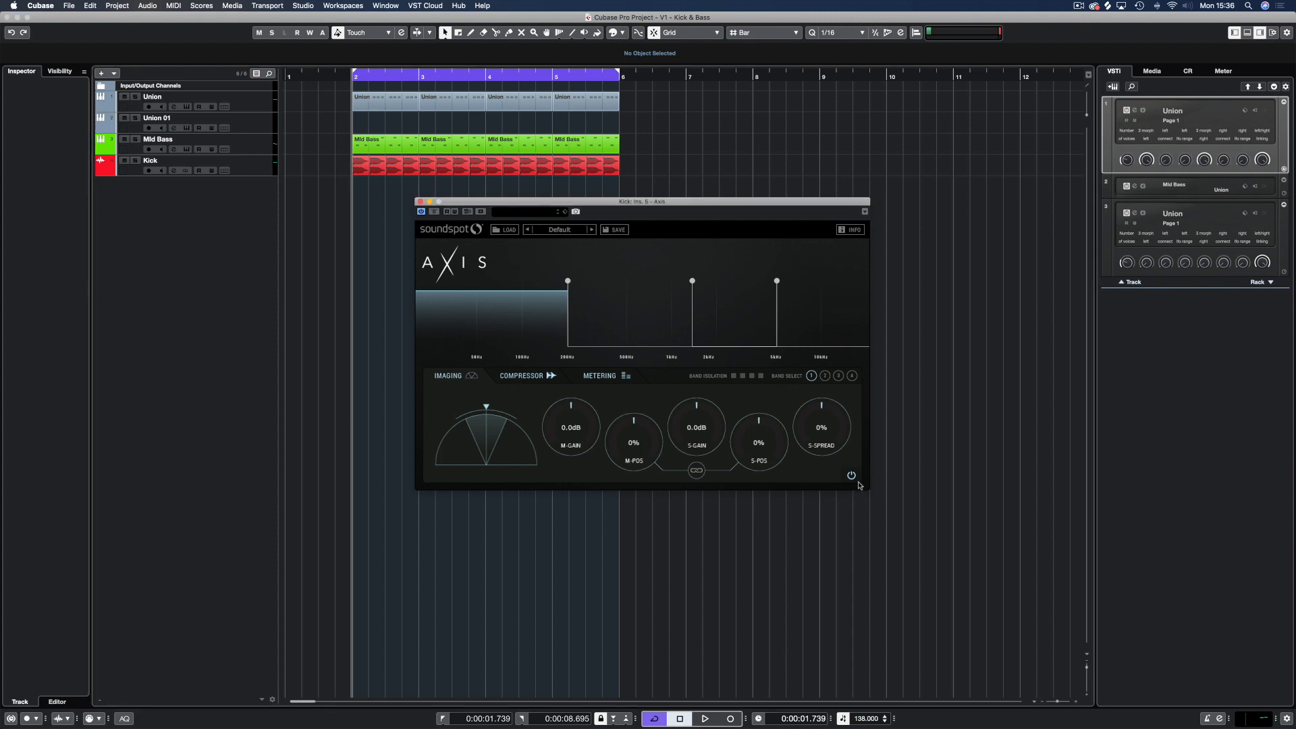
- Review the Axis compressor settings briefly and return to the stereo imaging view
{"action": "left_click", "coordinate": [522, 376]}
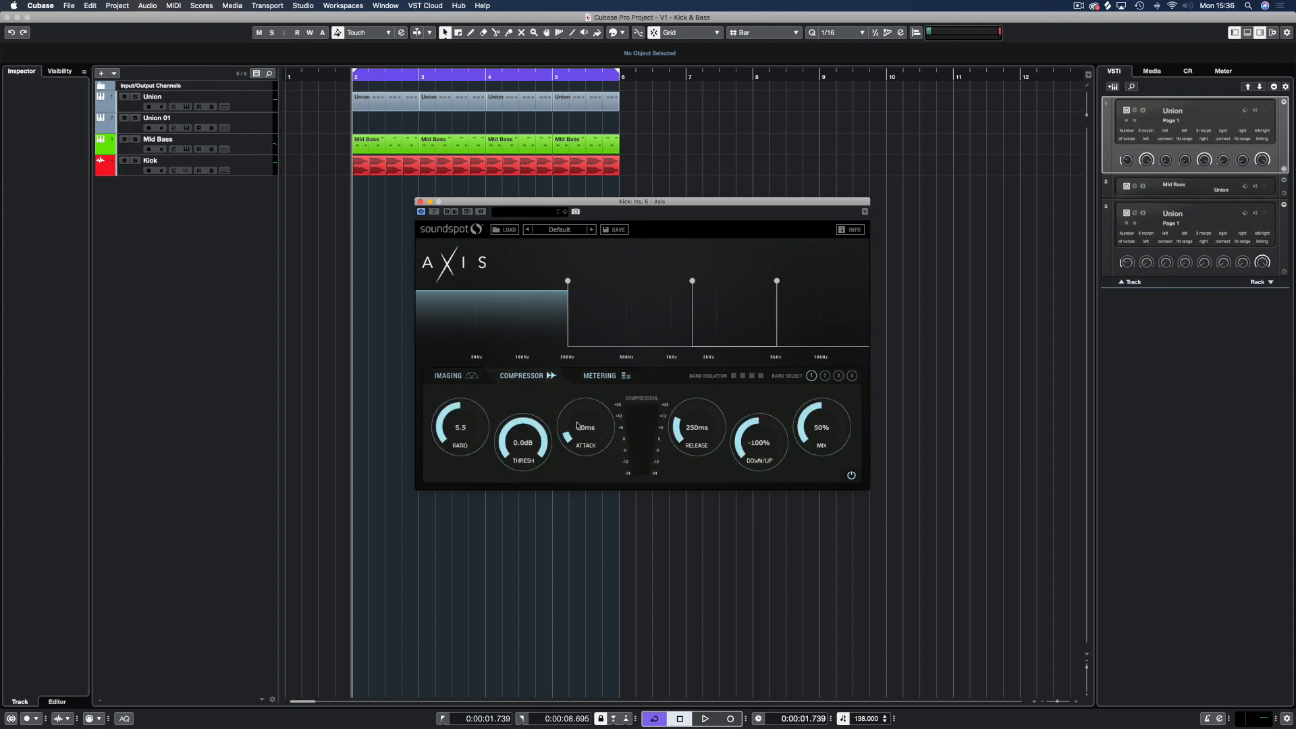
{"action": "left_click_drag", "start_coordinate": [585, 428], "coordinate": [585, 437]}
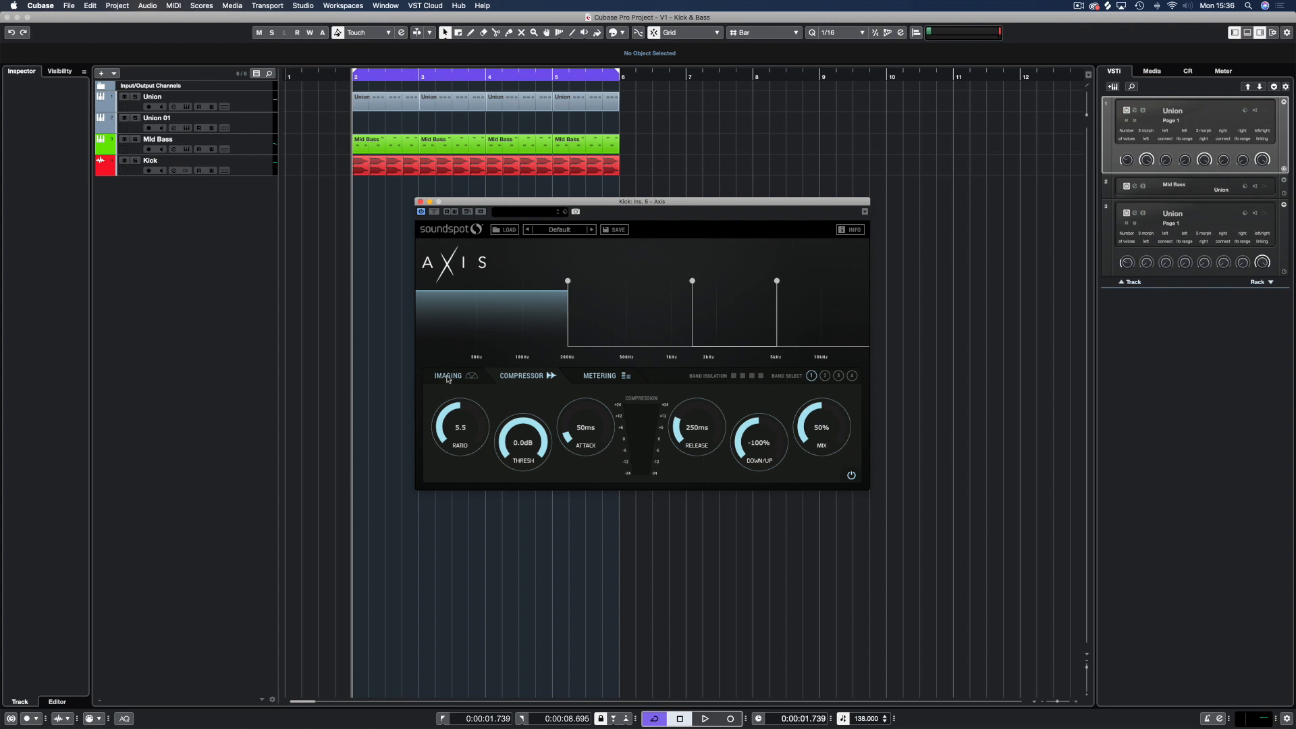
{"action": "left_click", "coordinate": [447, 375]}
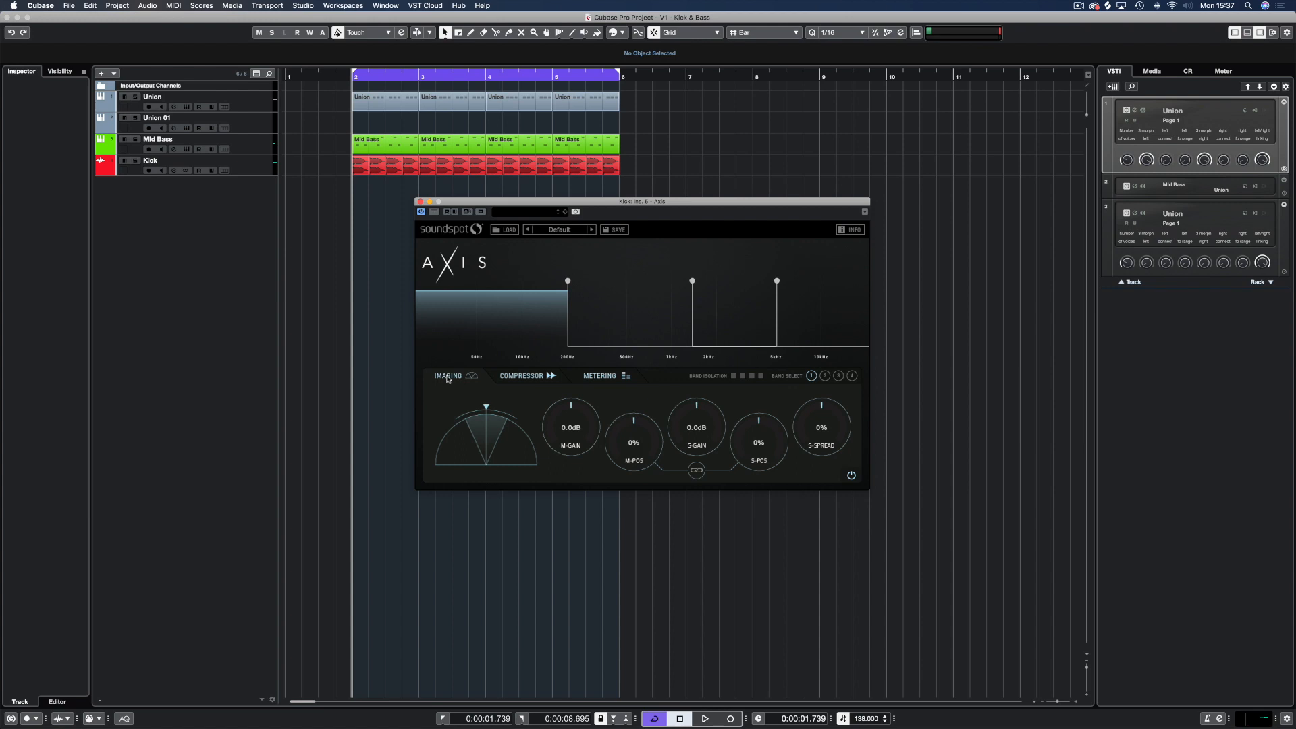
{"action": "mouse_move", "coordinate": [543, 278]}
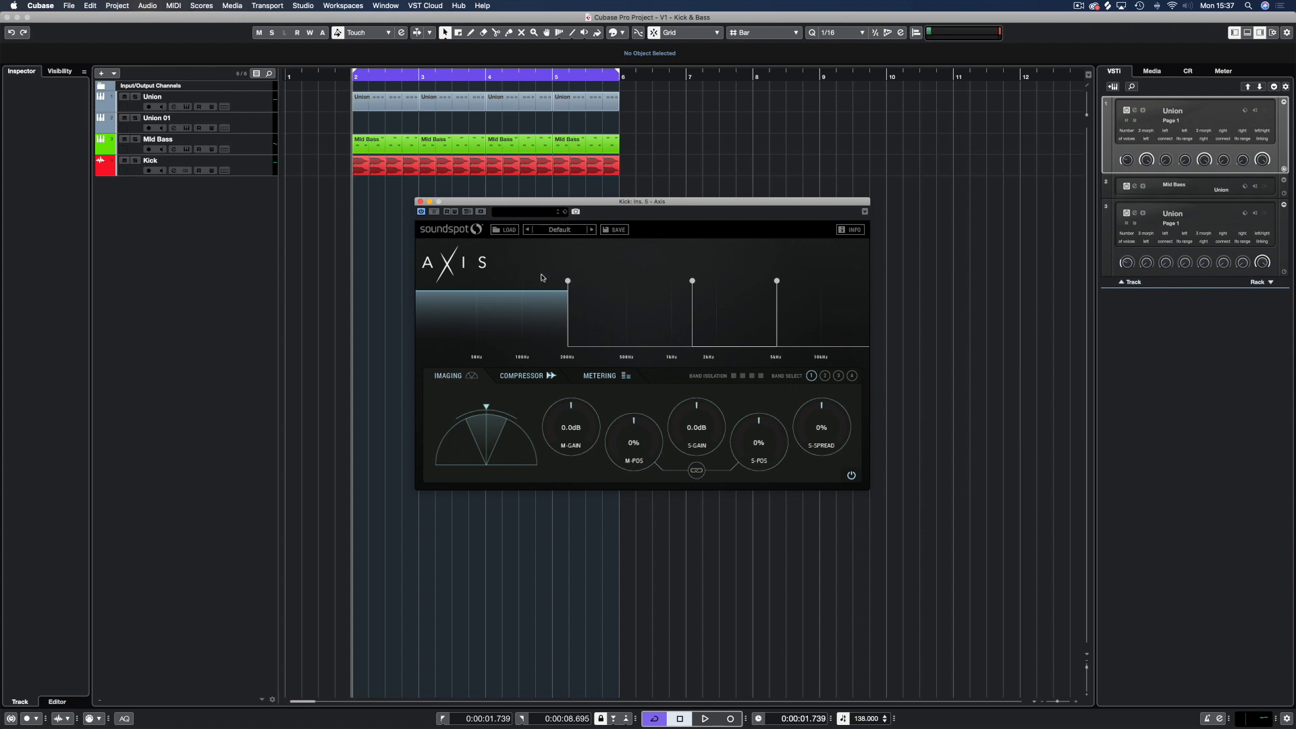
{"action": "mouse_move", "coordinate": [548, 287]}
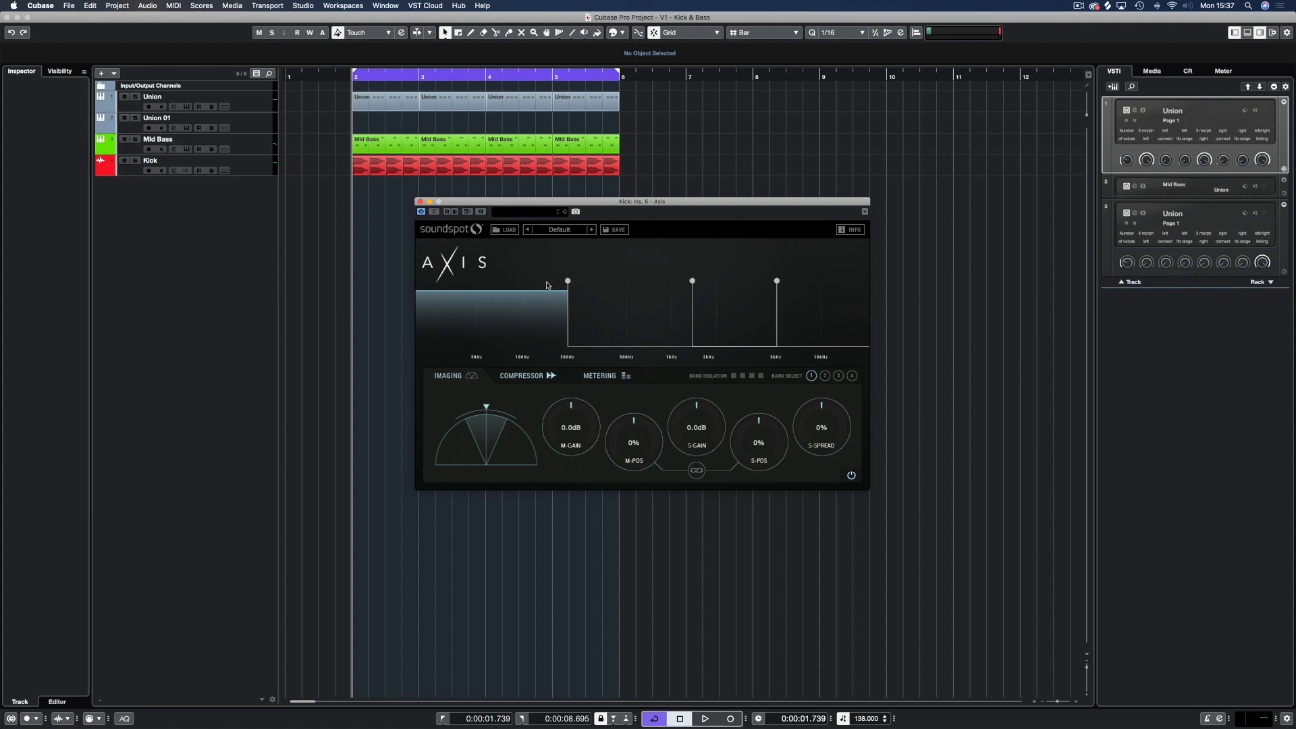
{"action": "mouse_move", "coordinate": [732, 389]}
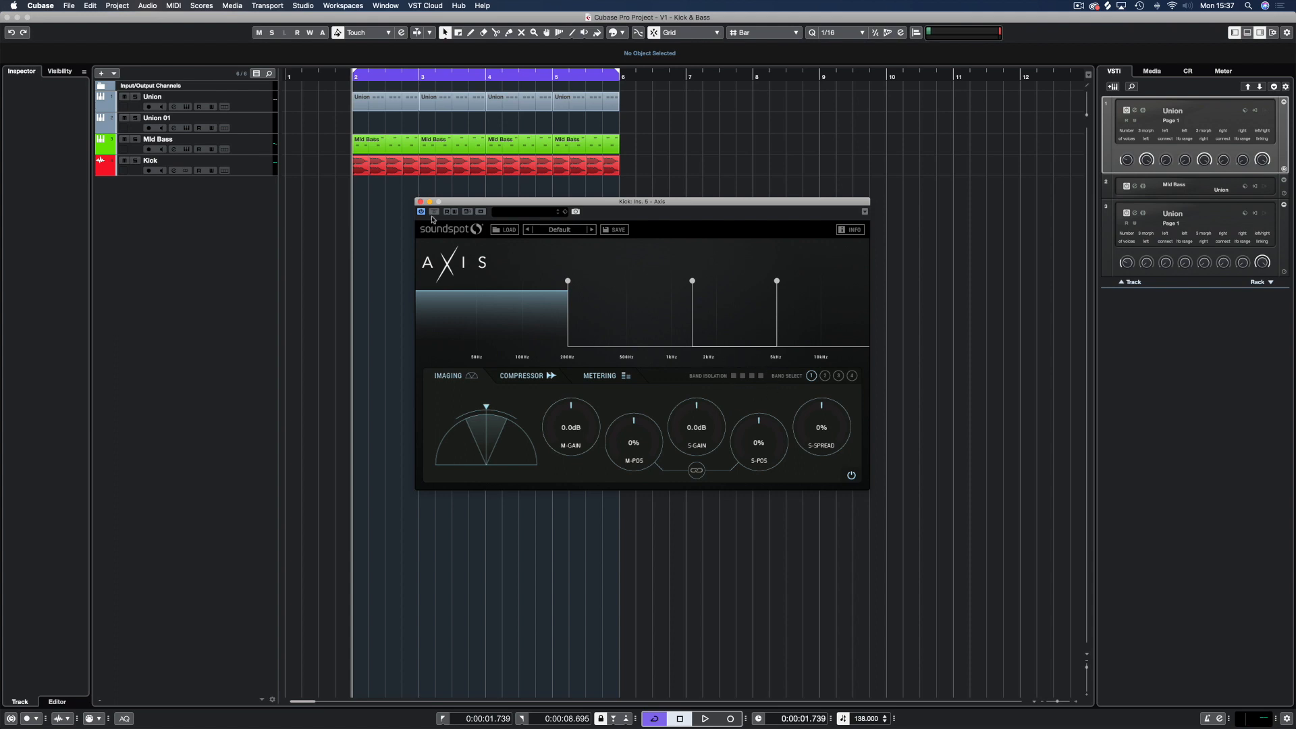
{"action": "mouse_move", "coordinate": [340, 221]}
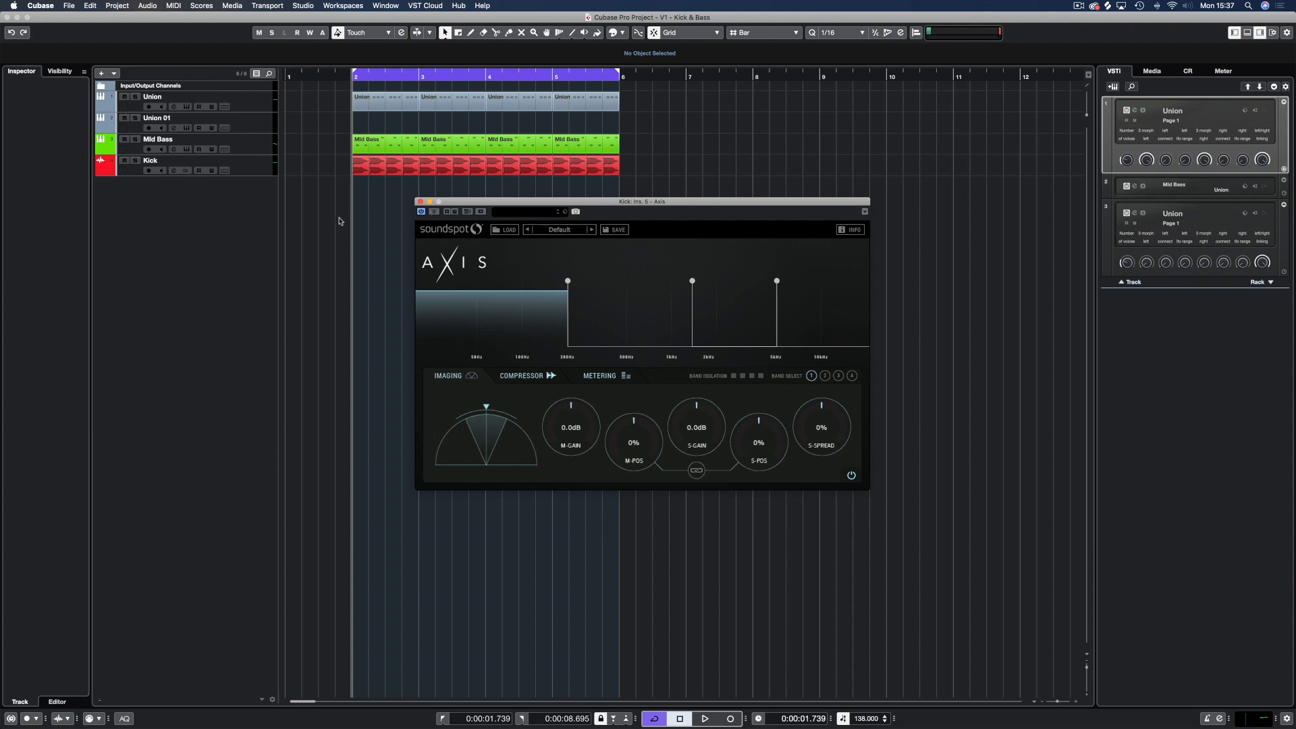
- Solo the Kick track, set band 1 side spread to -100% and select band 2 isolated
{"action": "left_click", "coordinate": [708, 719]}
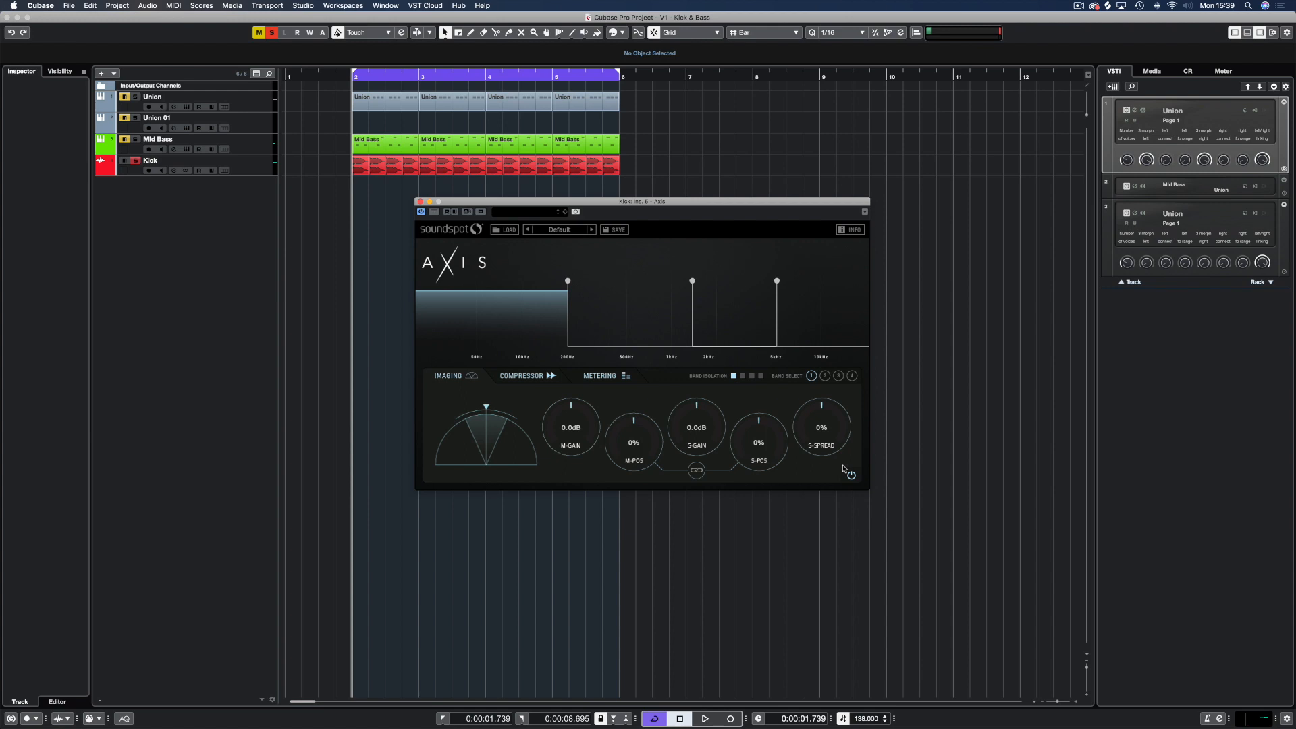
{"action": "mouse_move", "coordinate": [859, 470]}
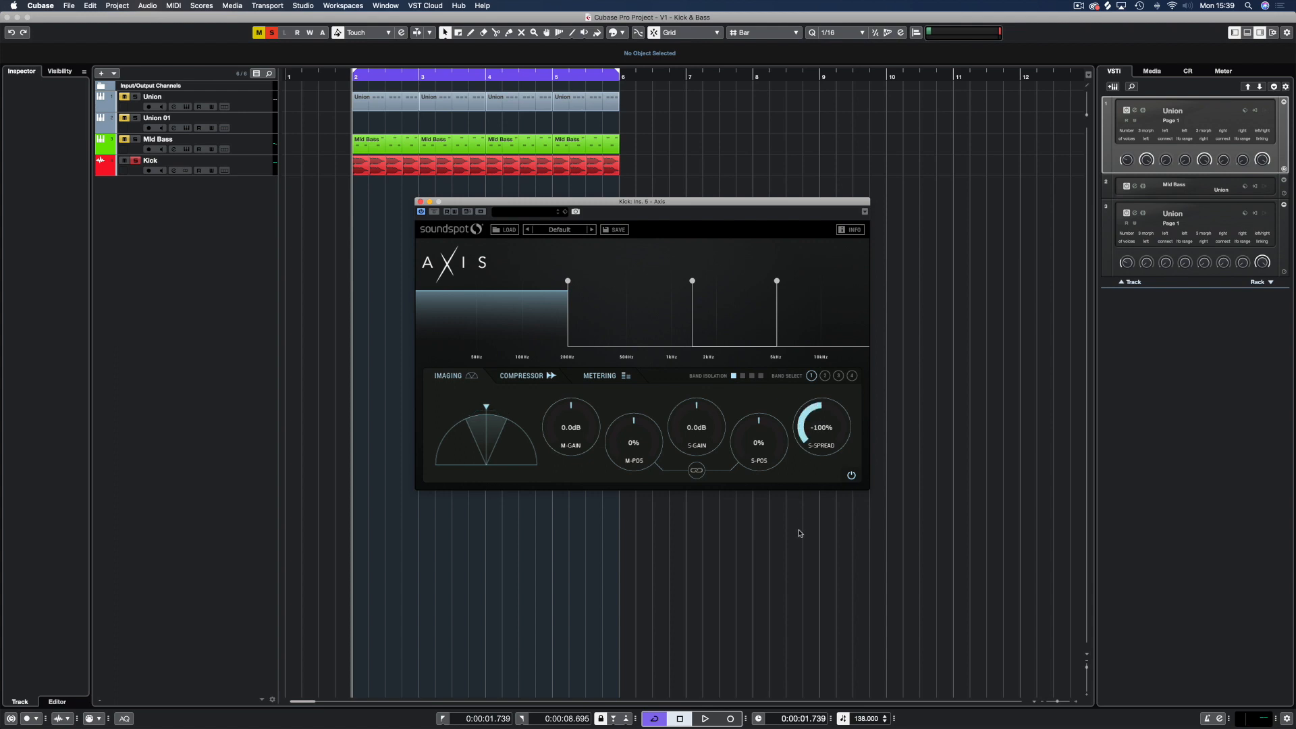
{"action": "left_click", "coordinate": [709, 719]}
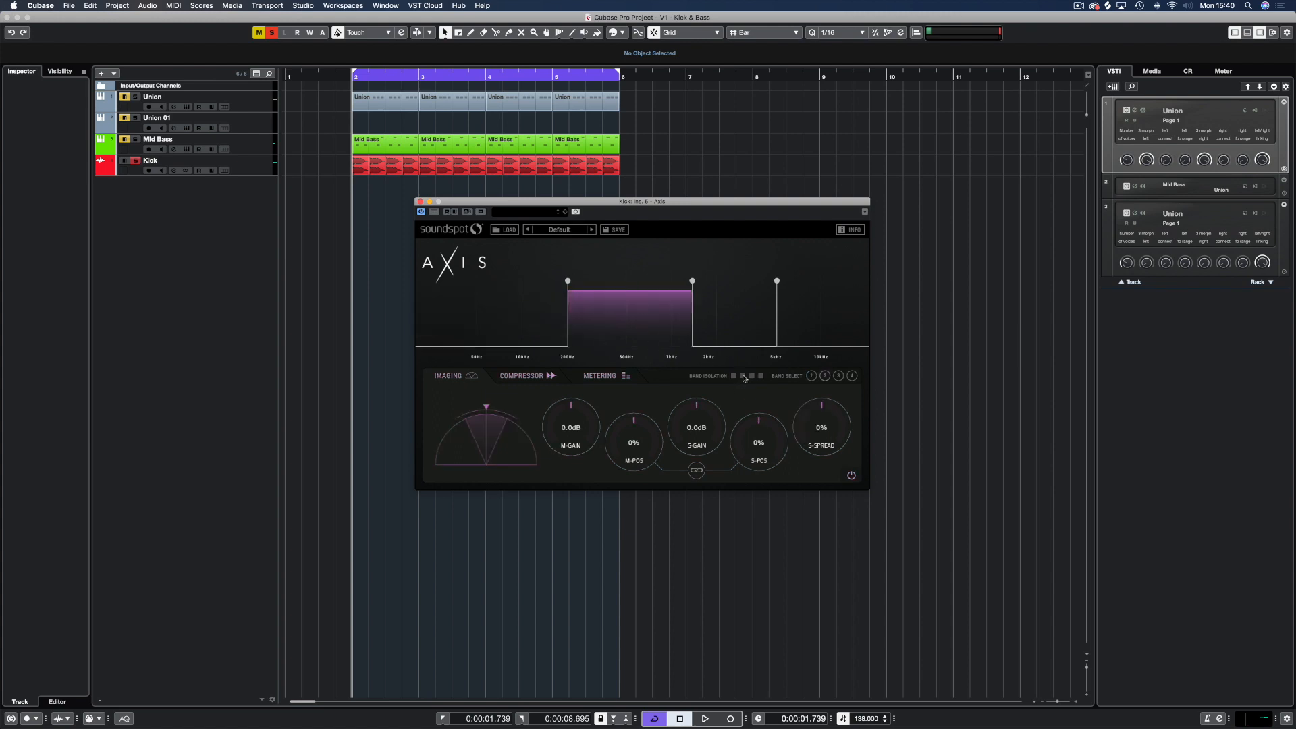
- With band 2 playing alone, narrow its S-Spread to -75% and raise M-Gain to 1.0 dB
{"action": "left_click", "coordinate": [709, 719]}
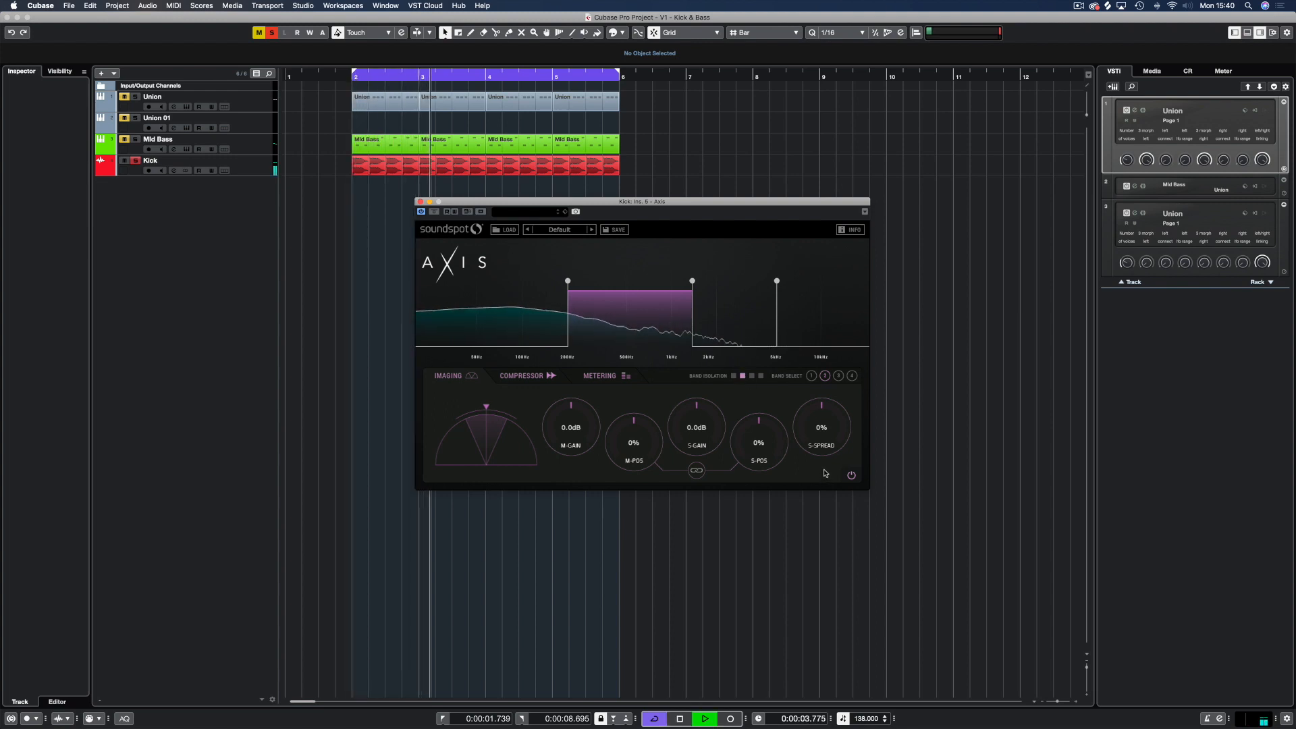
{"action": "left_click_drag", "start_coordinate": [821, 405], "coordinate": [821, 447]}
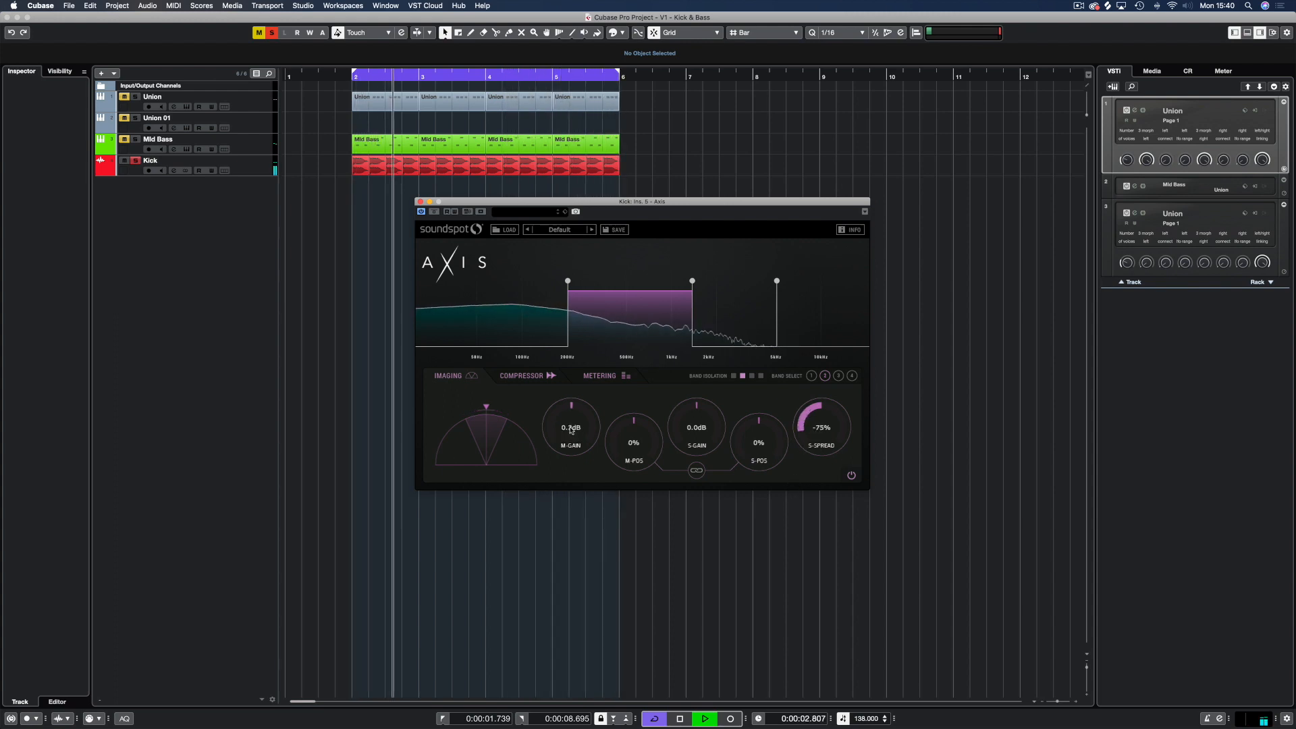
{"action": "left_click_drag", "start_coordinate": [570, 428], "coordinate": [570, 418]}
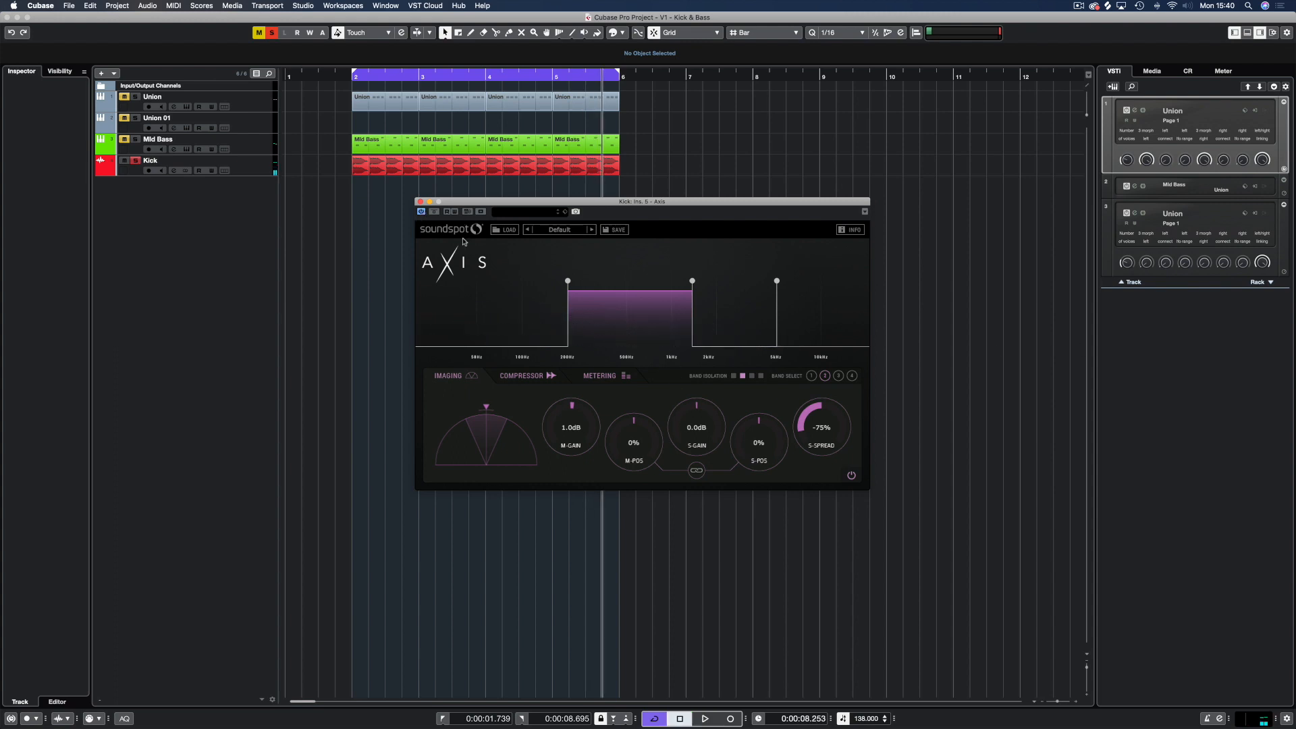
{"action": "mouse_move", "coordinate": [840, 440]}
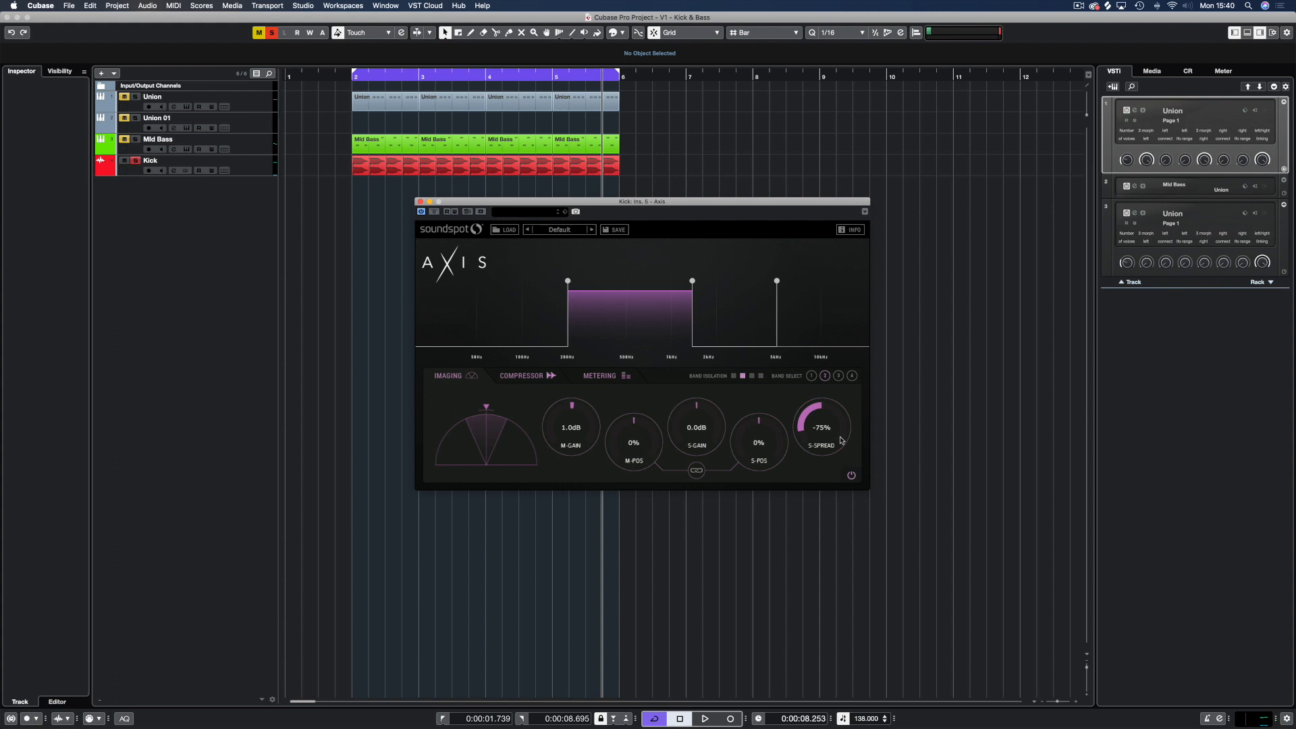
{"action": "mouse_move", "coordinate": [546, 262]}
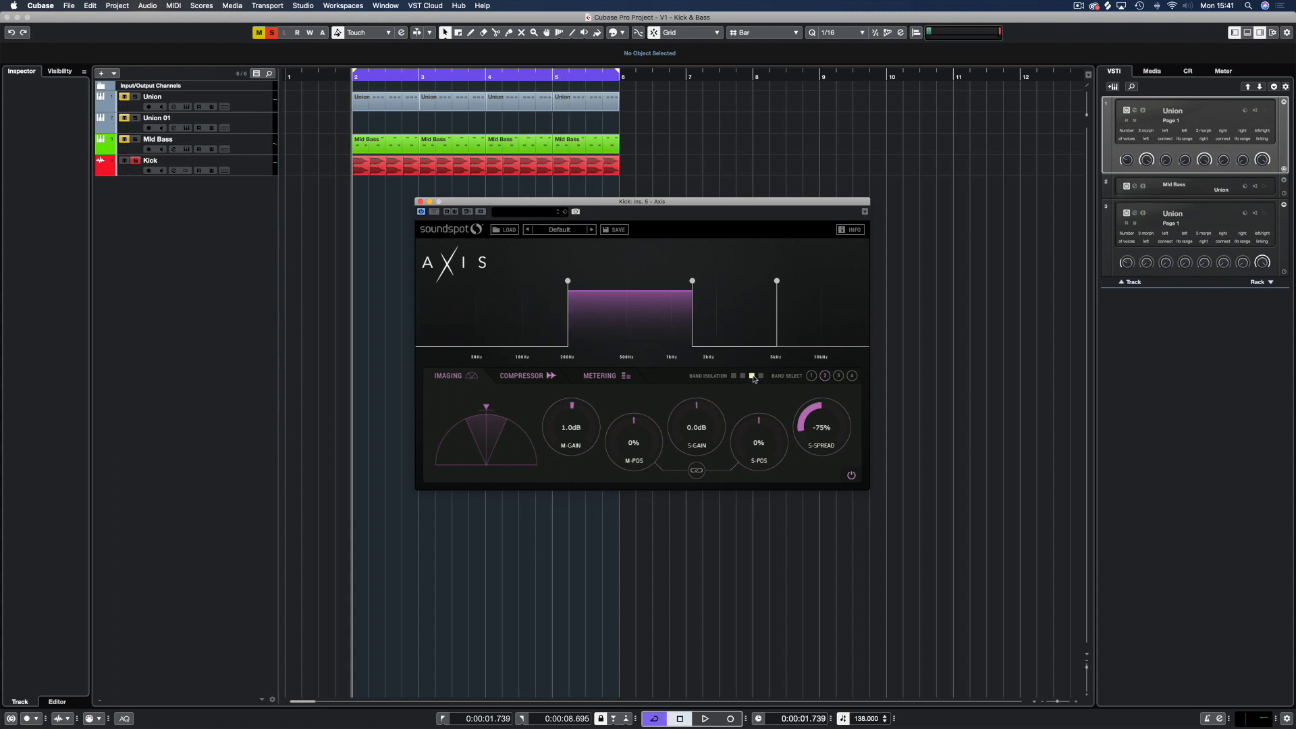
- Select band 3 and widen its side spread slightly to 9% during playback
{"action": "left_click", "coordinate": [837, 376]}
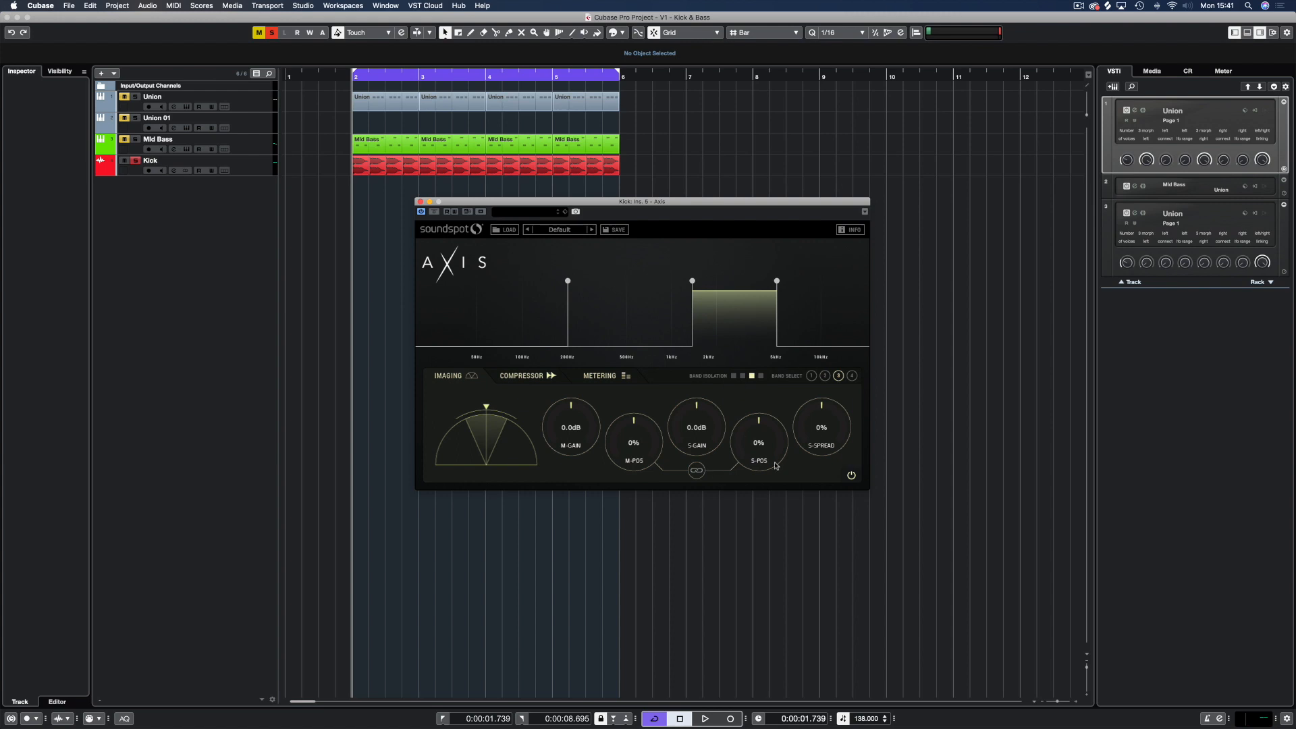
{"action": "left_click_drag", "start_coordinate": [822, 409], "coordinate": [822, 404]}
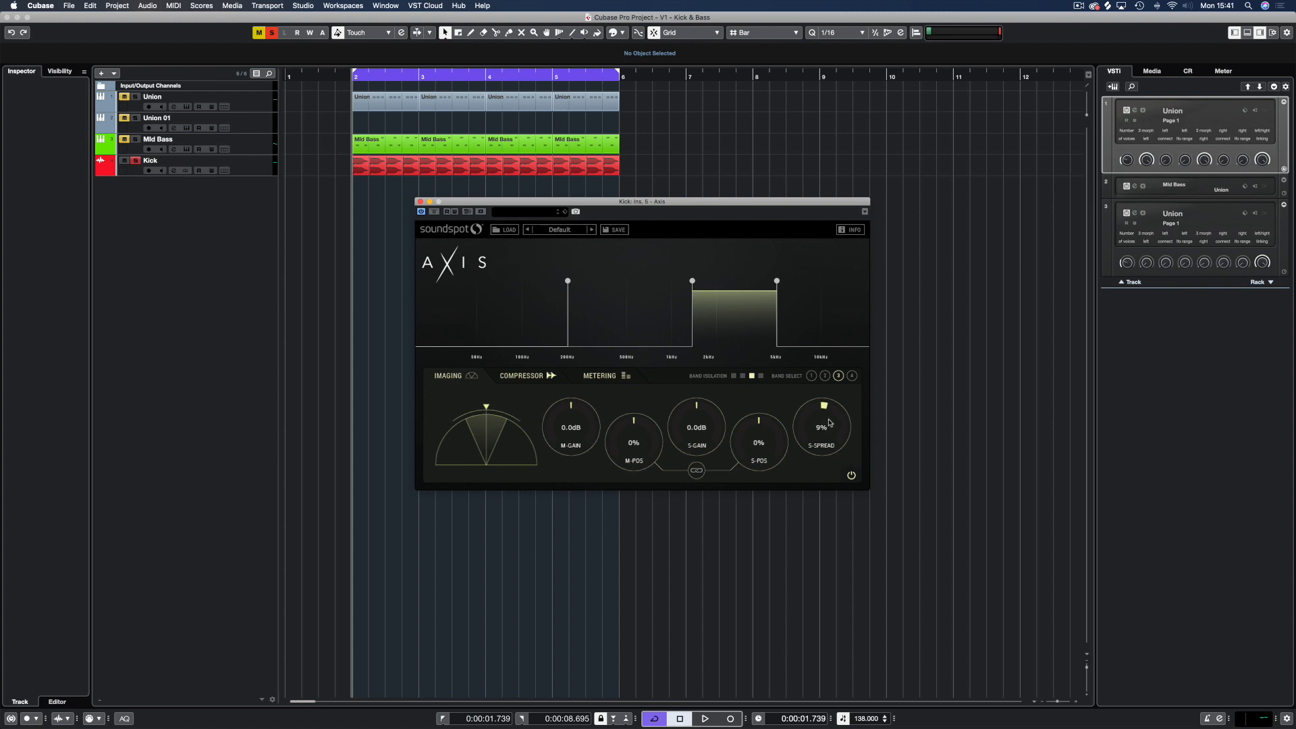
{"action": "left_click", "coordinate": [707, 718]}
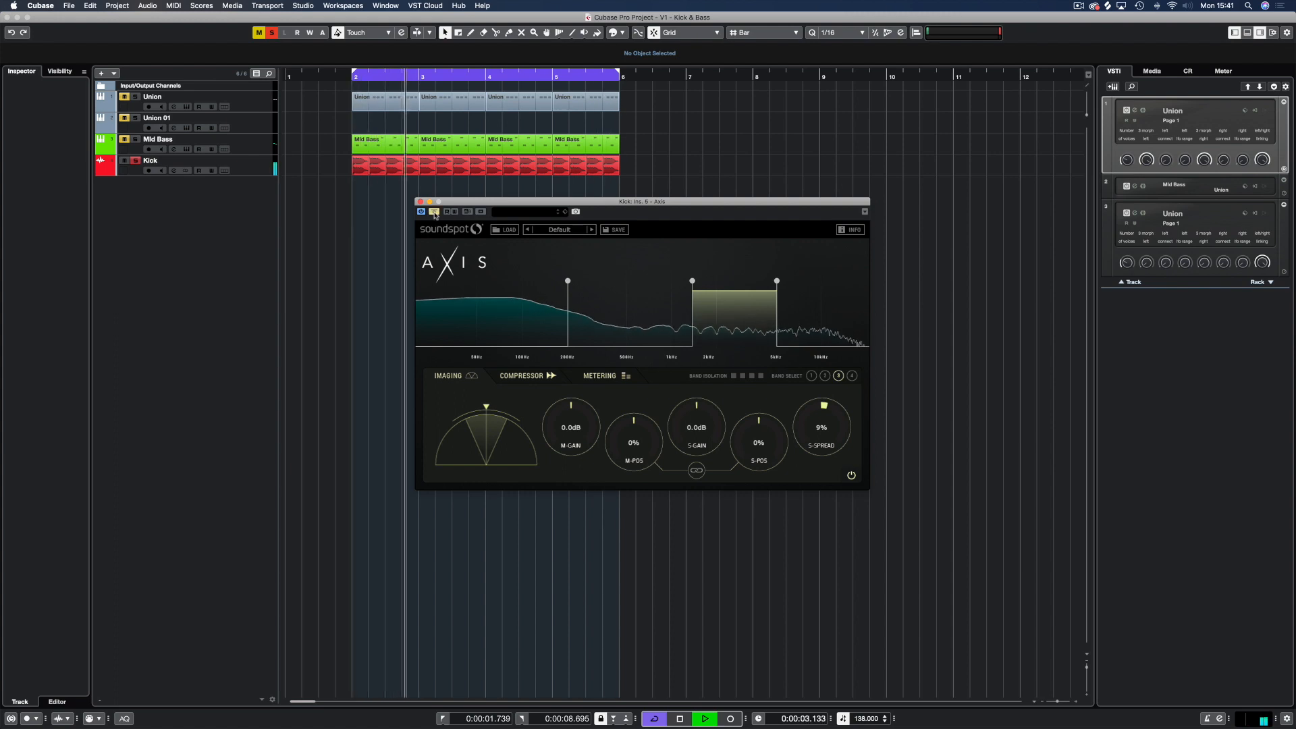
- Select band 4, set S-Spread to 43% and push its side gain up to about 13 dB
{"action": "left_click", "coordinate": [707, 718]}
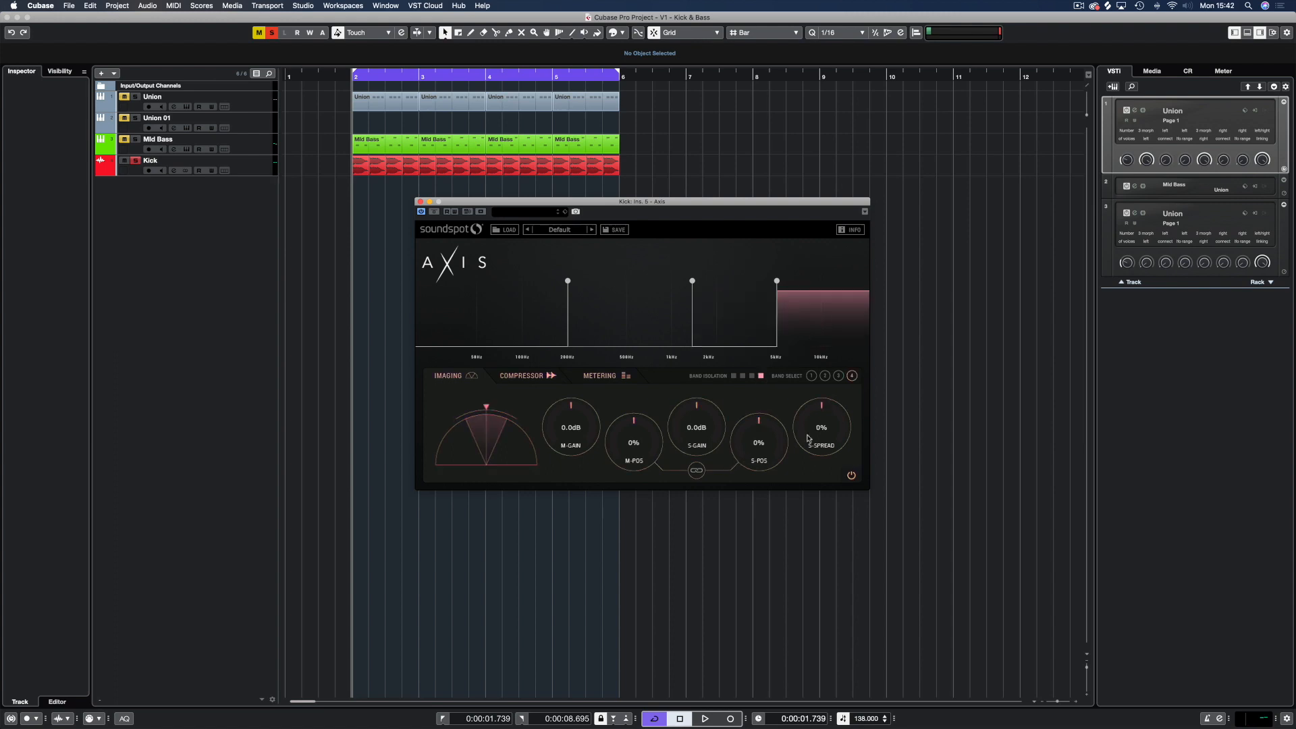
{"action": "mouse_move", "coordinate": [826, 430]}
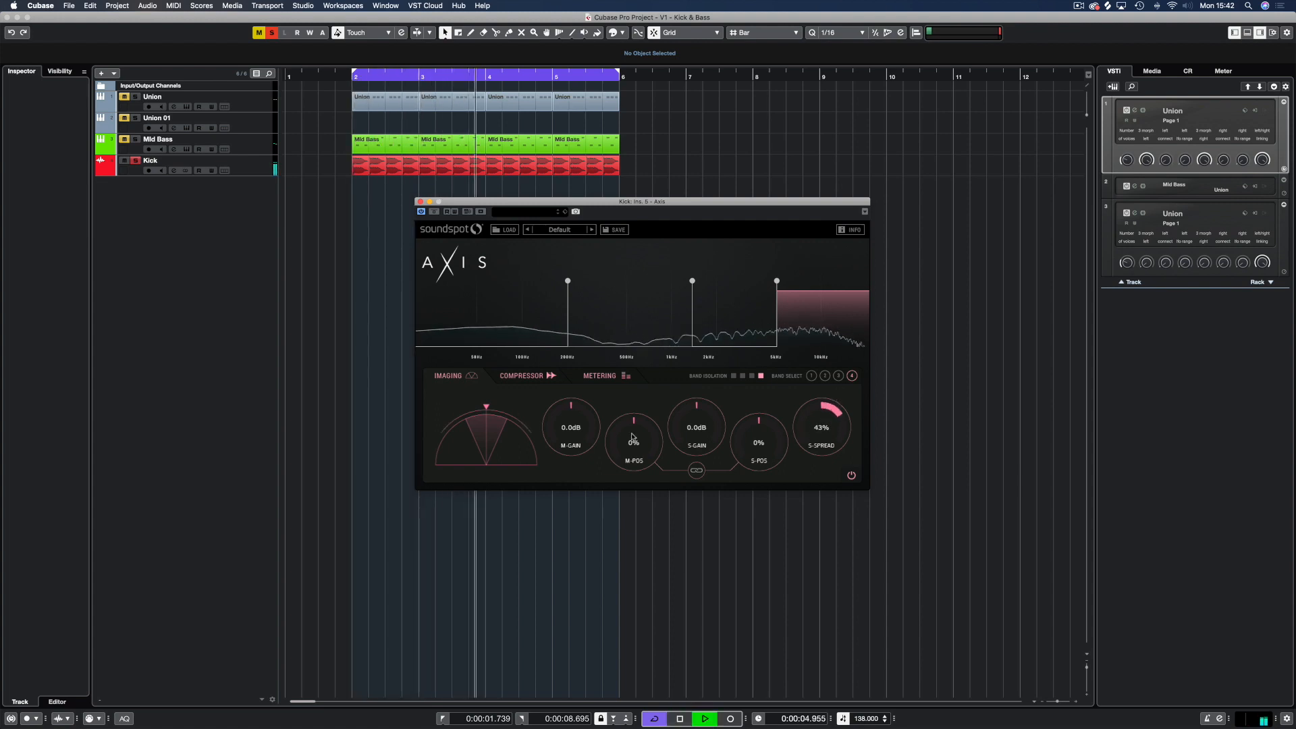
{"action": "left_click_drag", "start_coordinate": [696, 405], "coordinate": [705, 410]}
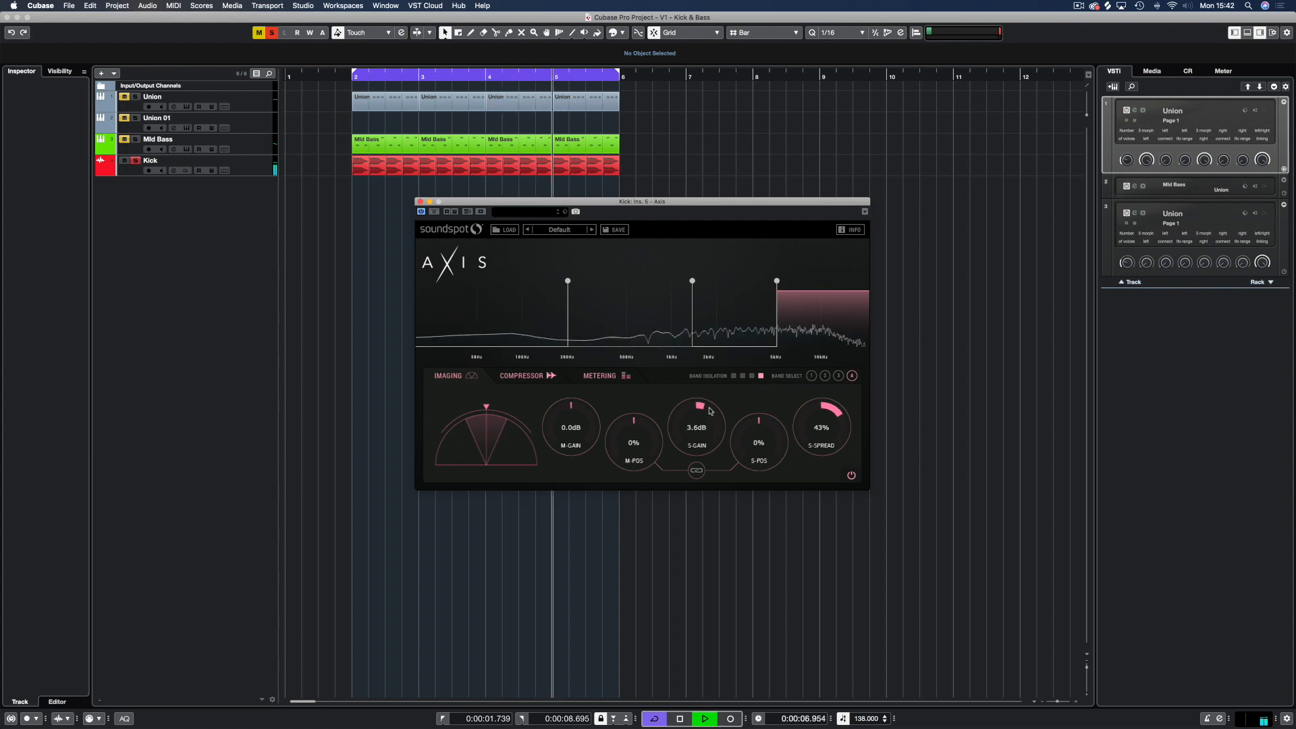
{"action": "left_click_drag", "start_coordinate": [697, 405], "coordinate": [697, 389]}
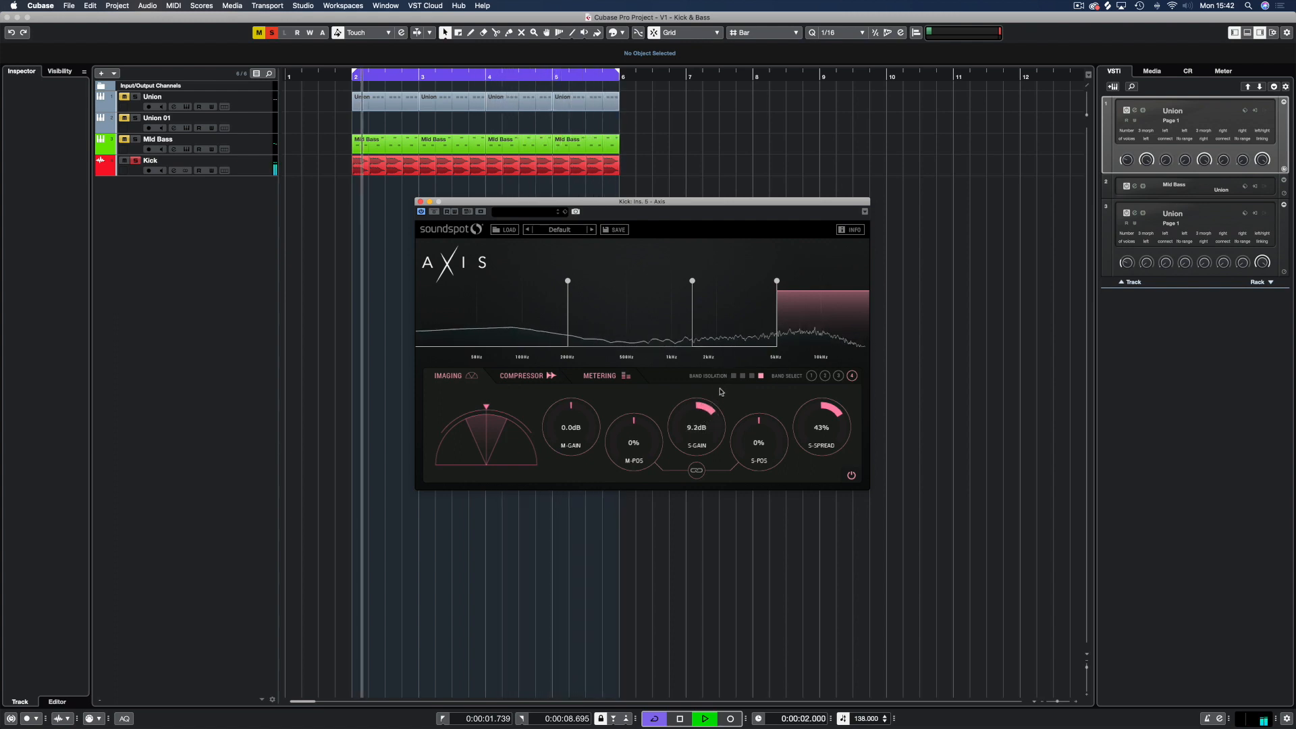
{"action": "left_click_drag", "start_coordinate": [697, 417], "coordinate": [697, 405]}
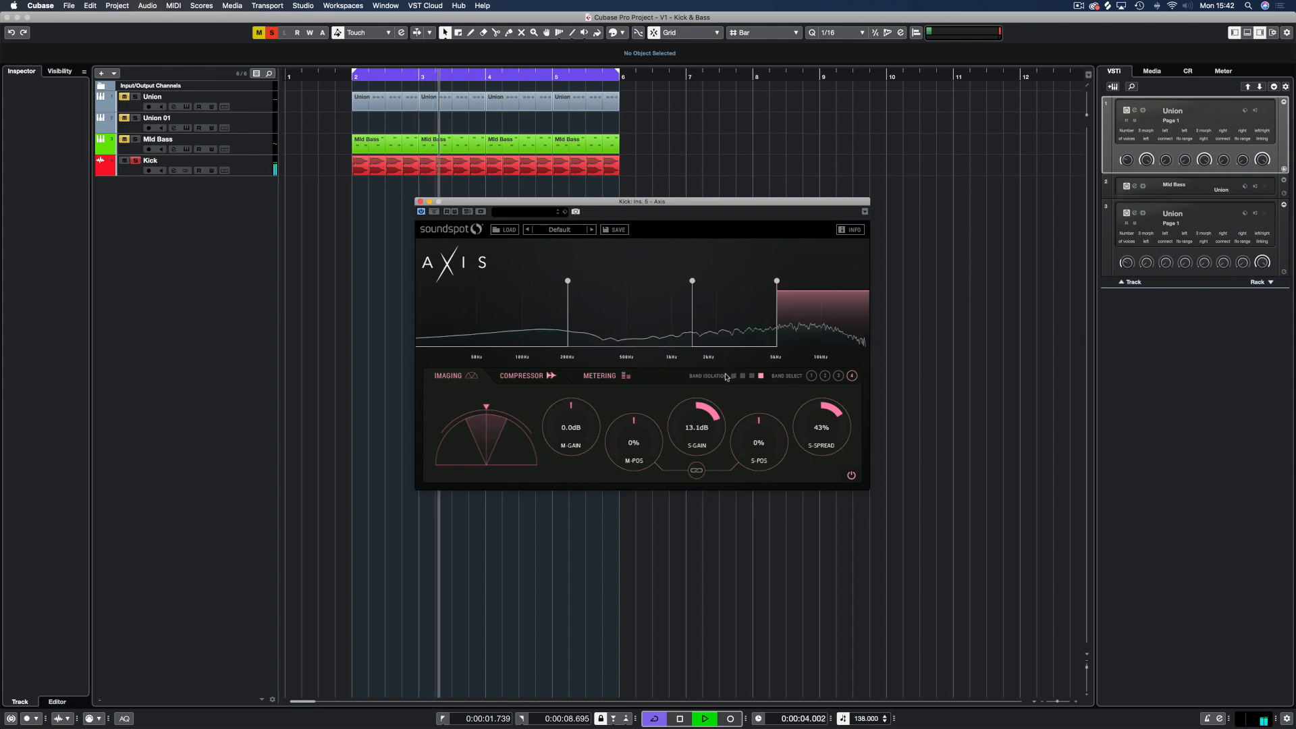
- Pull band 4 side gain back down to settle at 6.2 dB, then isolate band 3 again
{"action": "left_click_drag", "start_coordinate": [696, 417], "coordinate": [696, 437]}
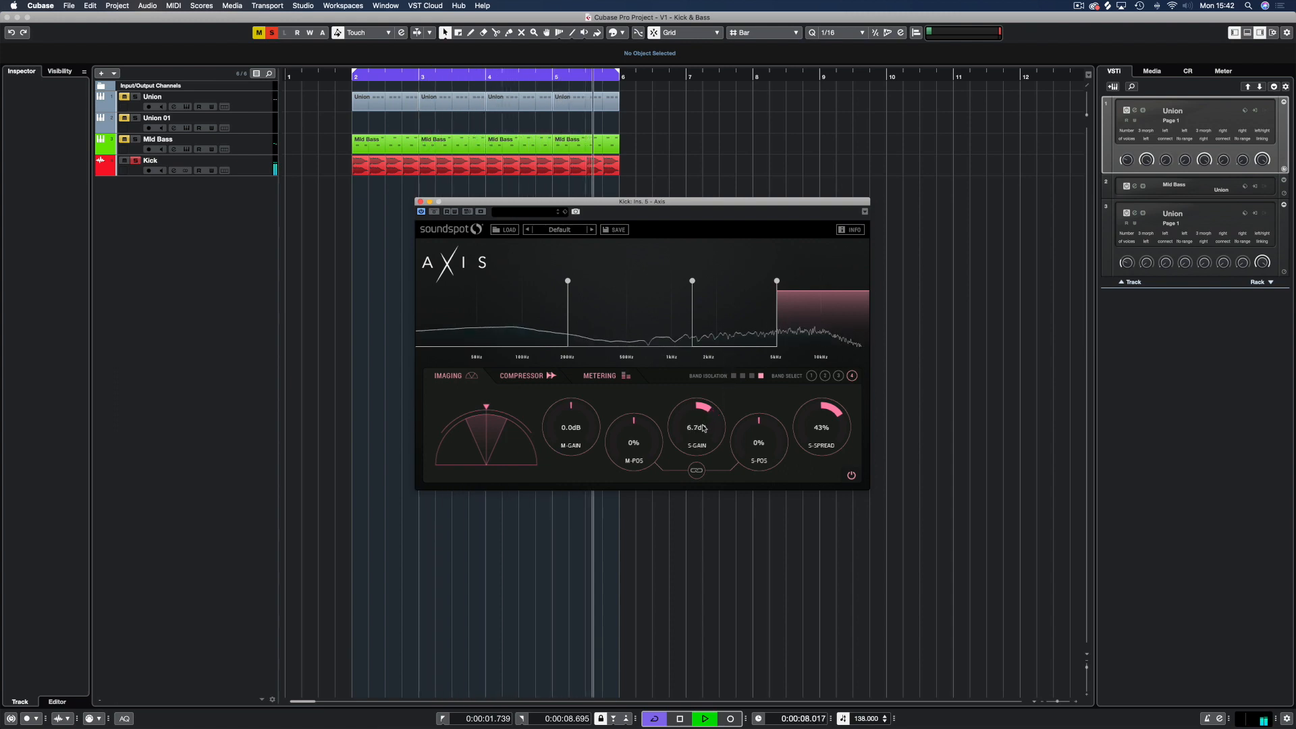
{"action": "left_click_drag", "start_coordinate": [696, 428], "coordinate": [697, 434]}
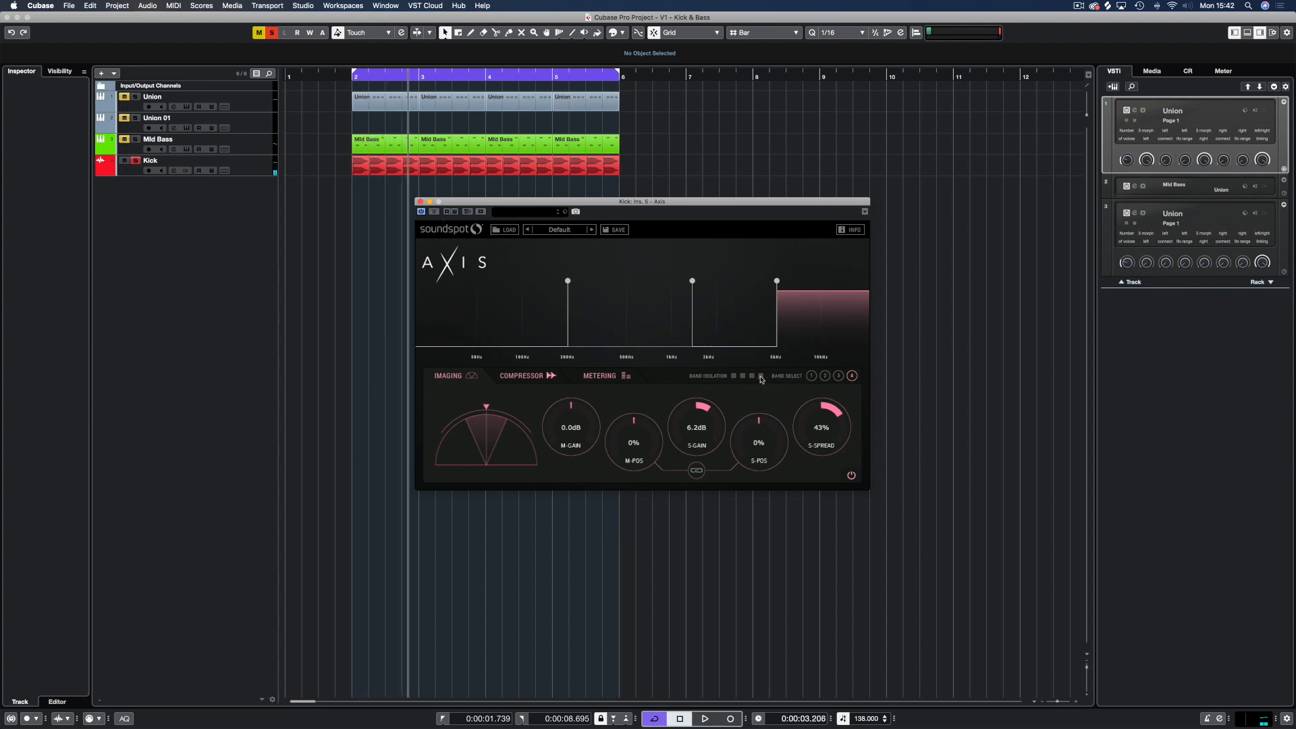
{"action": "left_click", "coordinate": [711, 718]}
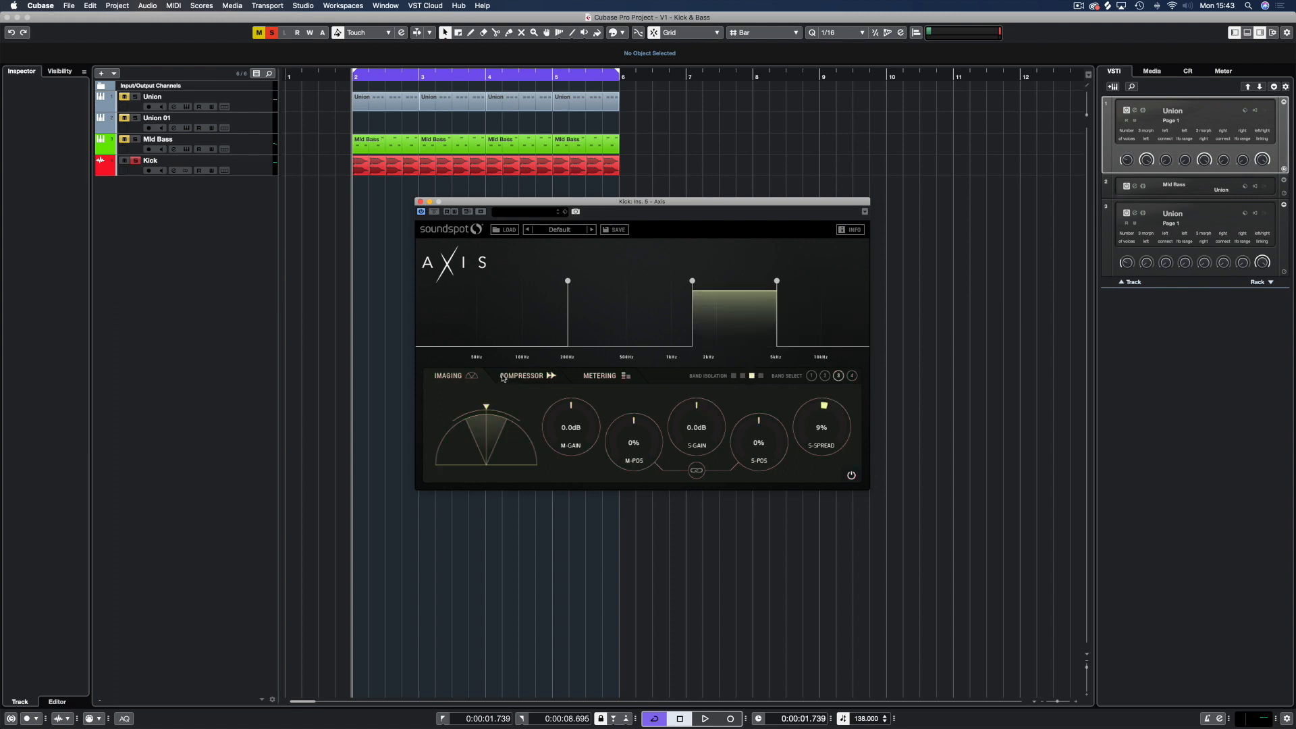
- Lower band 3 compressor threshold to -6.8 dB and turn Down/Up from -100% to -47% for expansion
{"action": "left_click", "coordinate": [521, 376]}
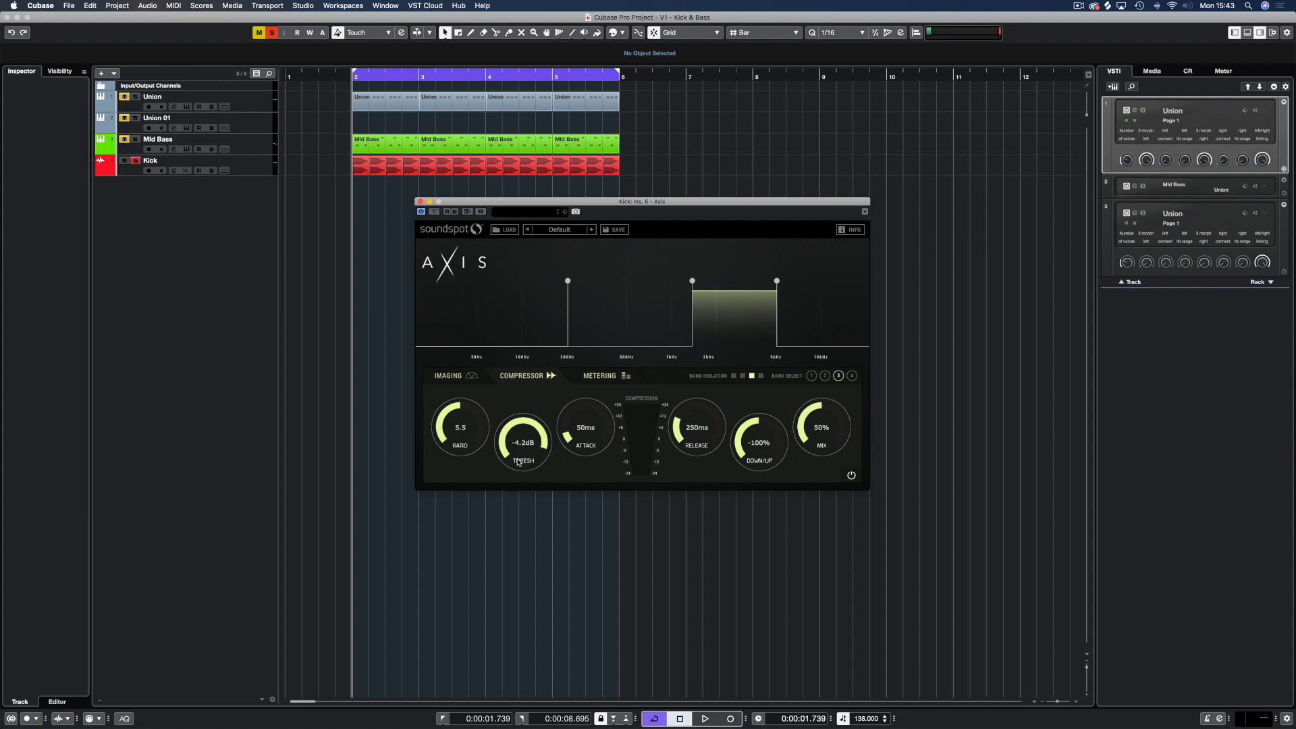
{"action": "left_click_drag", "start_coordinate": [522, 443], "coordinate": [523, 459]}
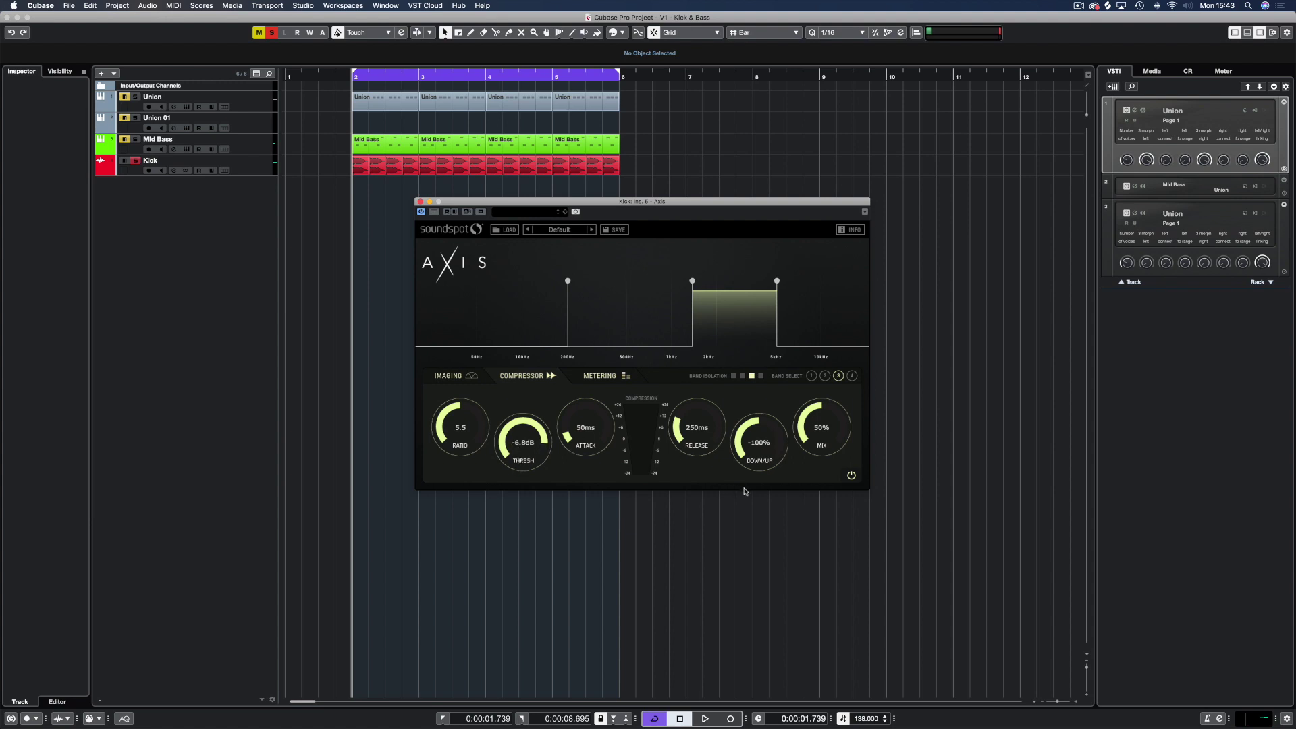
{"action": "mouse_move", "coordinate": [749, 451]}
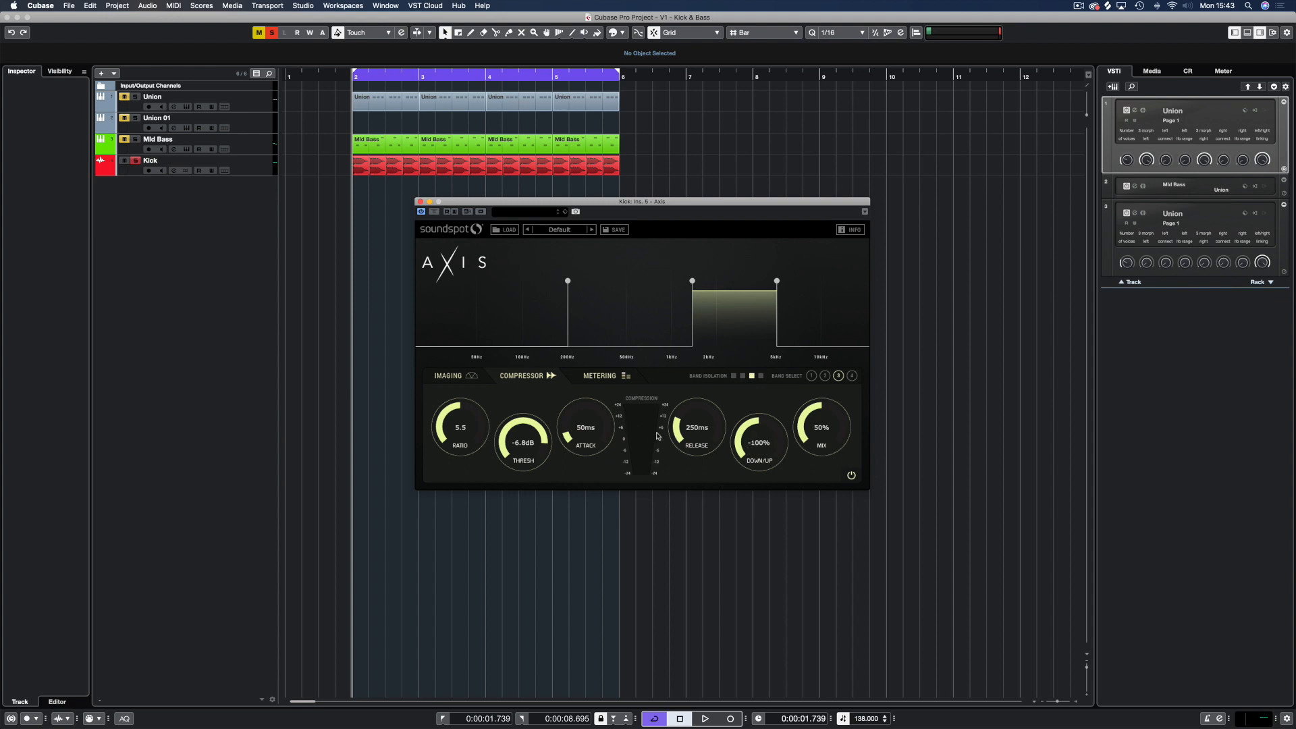
{"action": "left_click", "coordinate": [710, 718]}
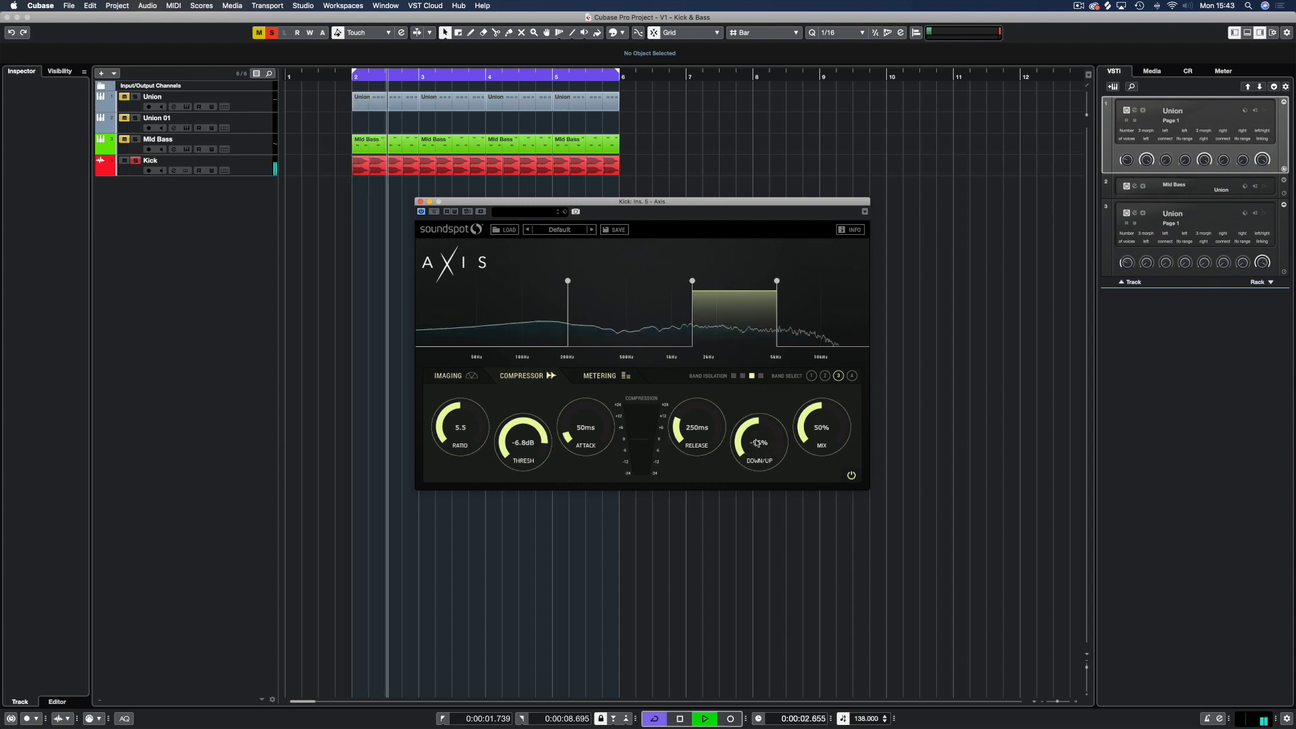
{"action": "left_click_drag", "start_coordinate": [757, 437], "coordinate": [752, 405]}
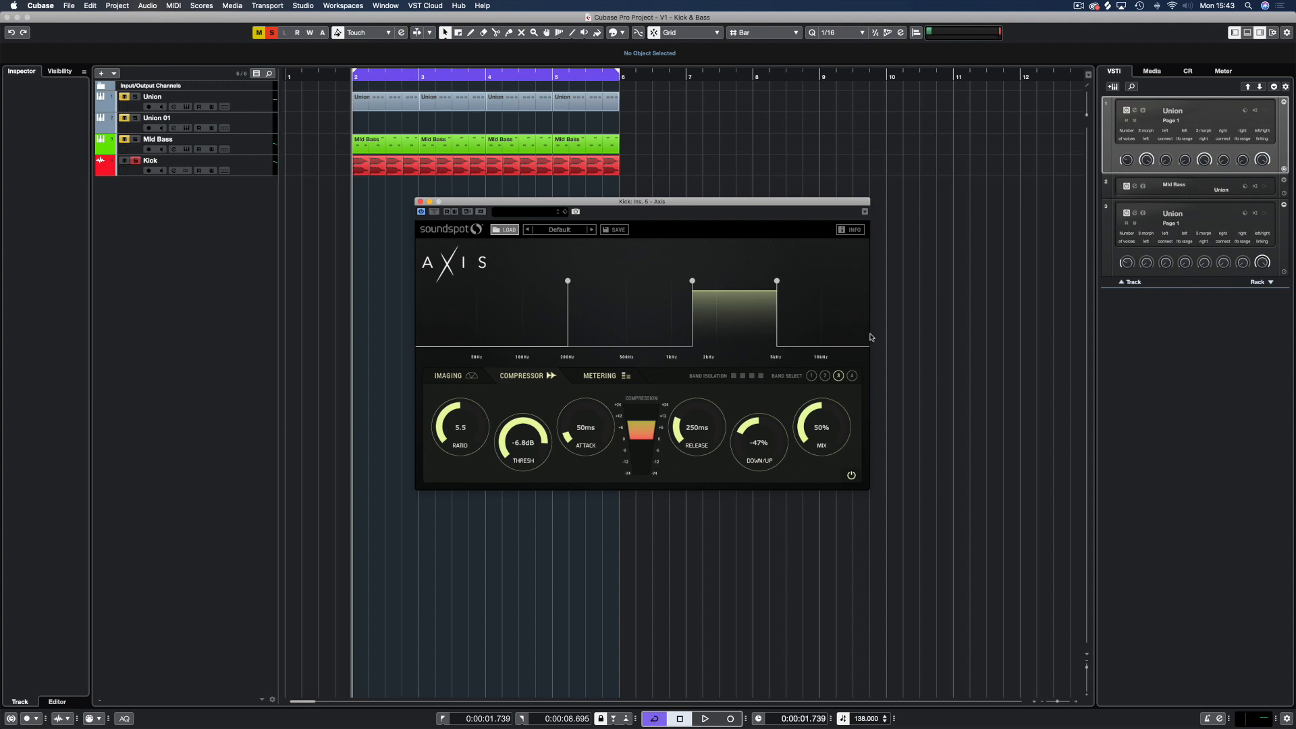
{"action": "mouse_move", "coordinate": [731, 297]}
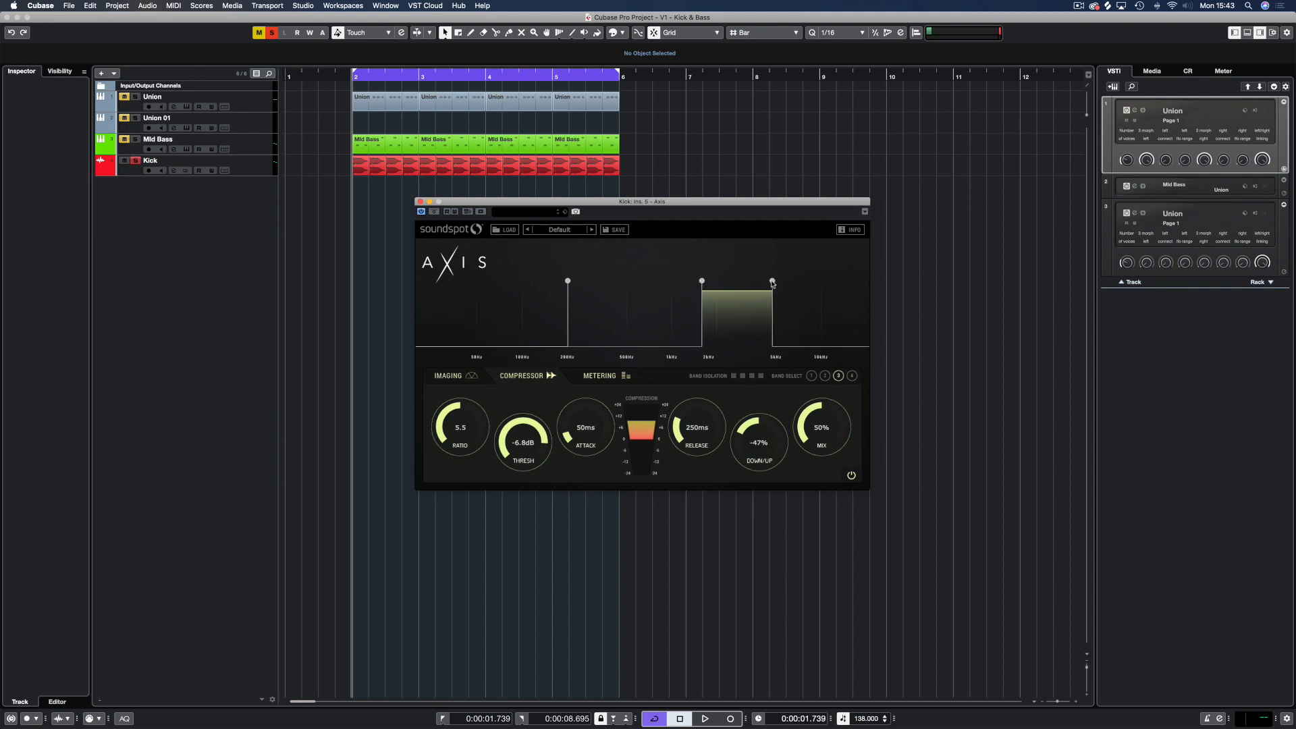
- Review bands 2 and 3, nudge the band 2/3 crossover higher, and show band 4's imaging
{"action": "left_click", "coordinate": [449, 376]}
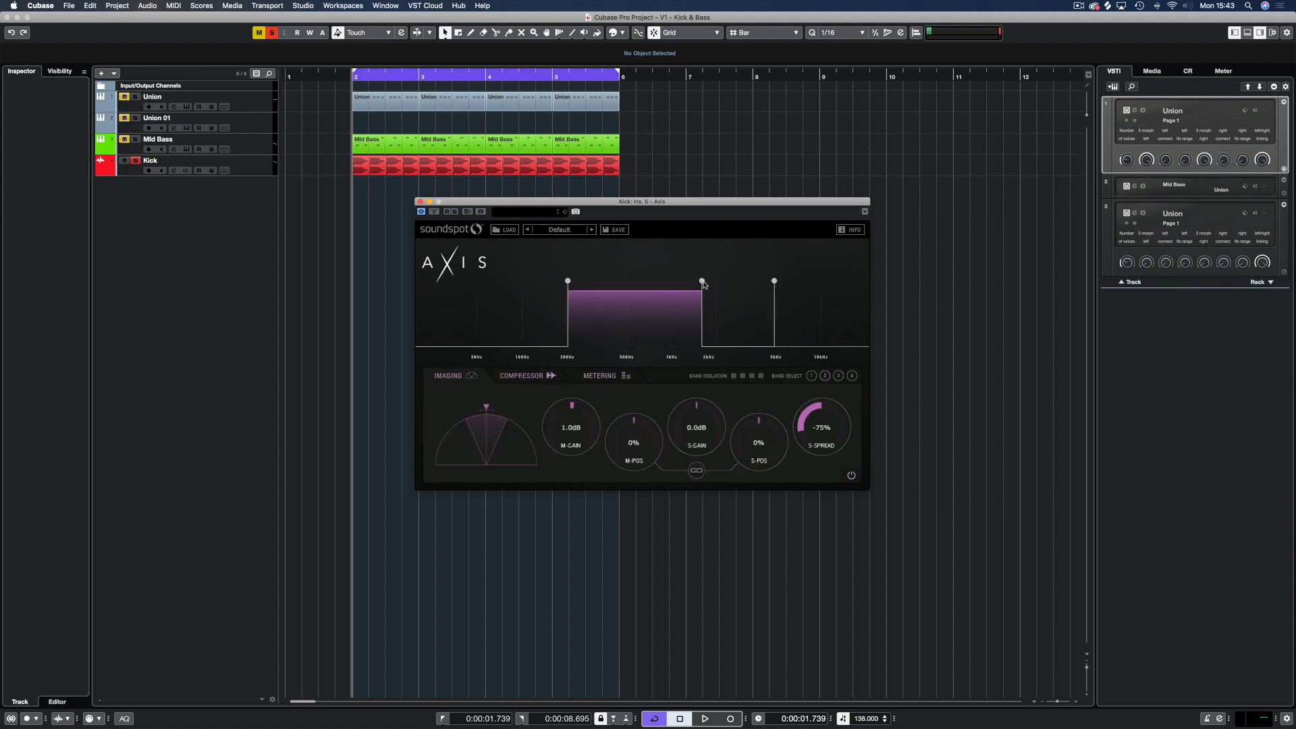
{"action": "left_click", "coordinate": [708, 718]}
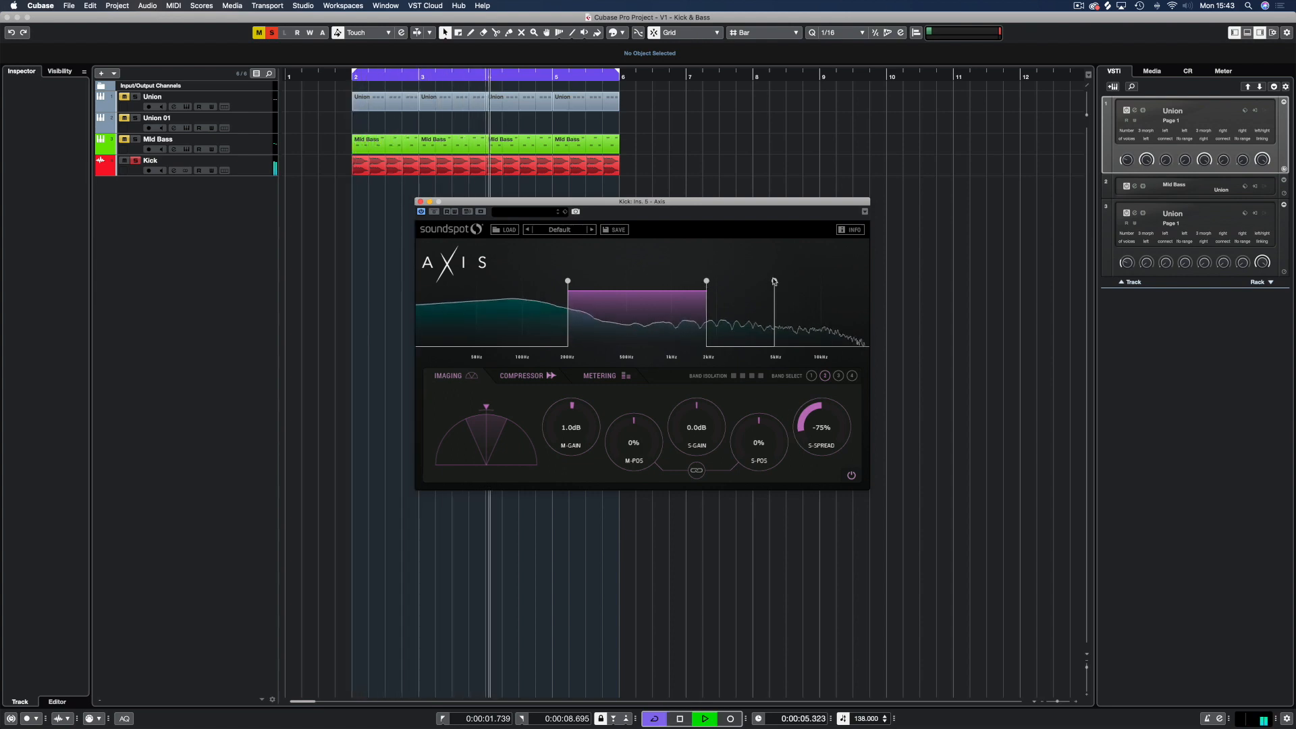
{"action": "left_click", "coordinate": [521, 375]}
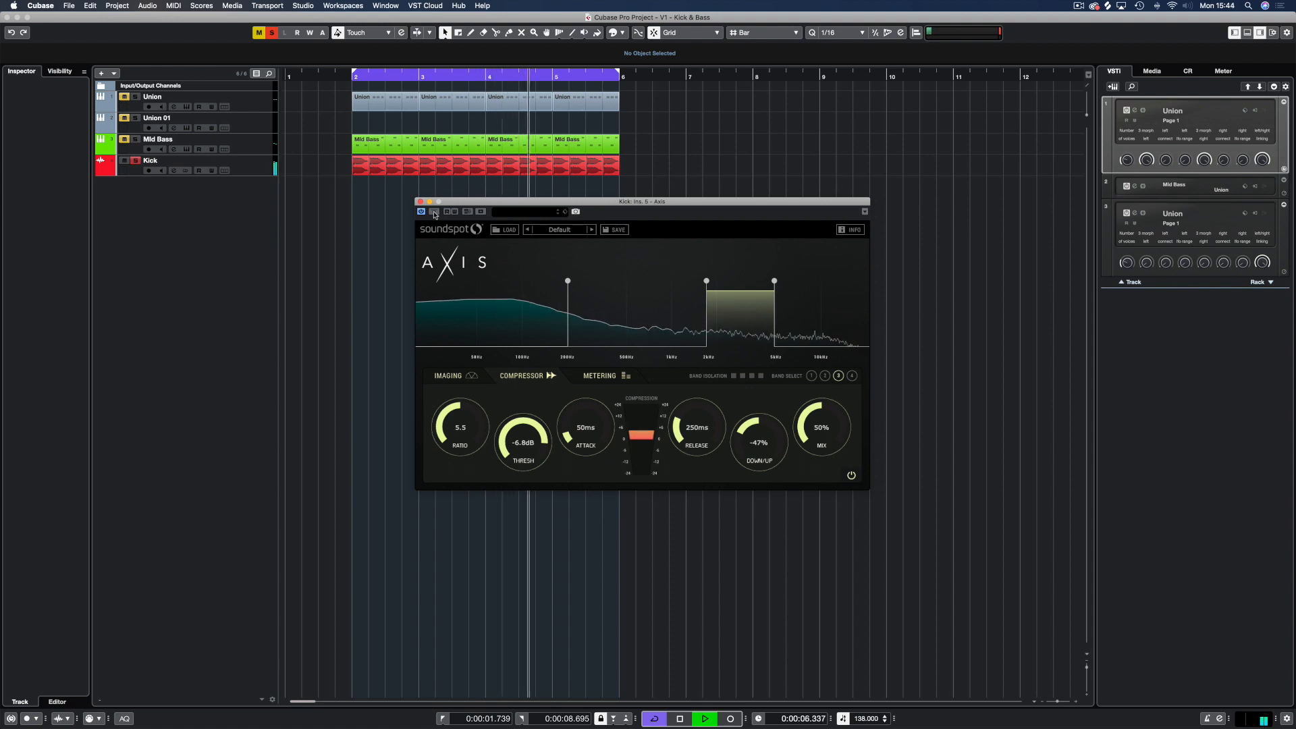
{"action": "left_click", "coordinate": [447, 376]}
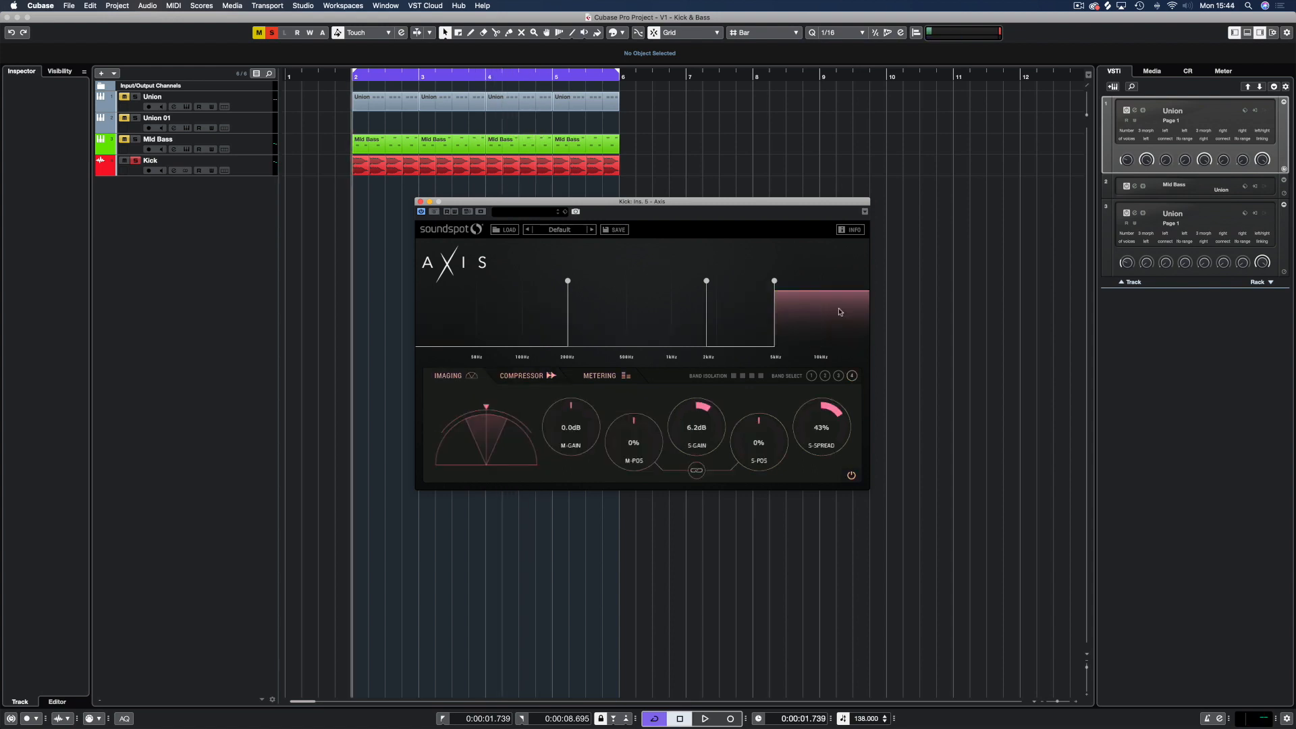